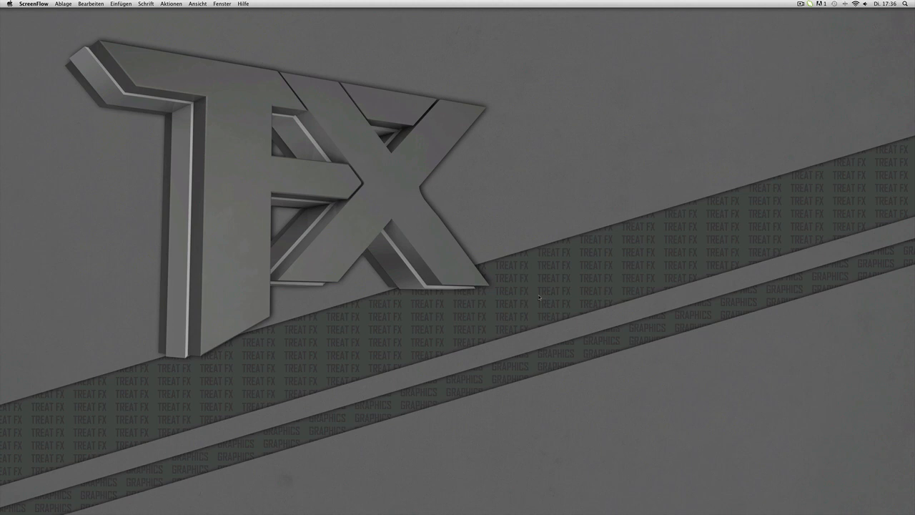
mouse_move(616, 329)
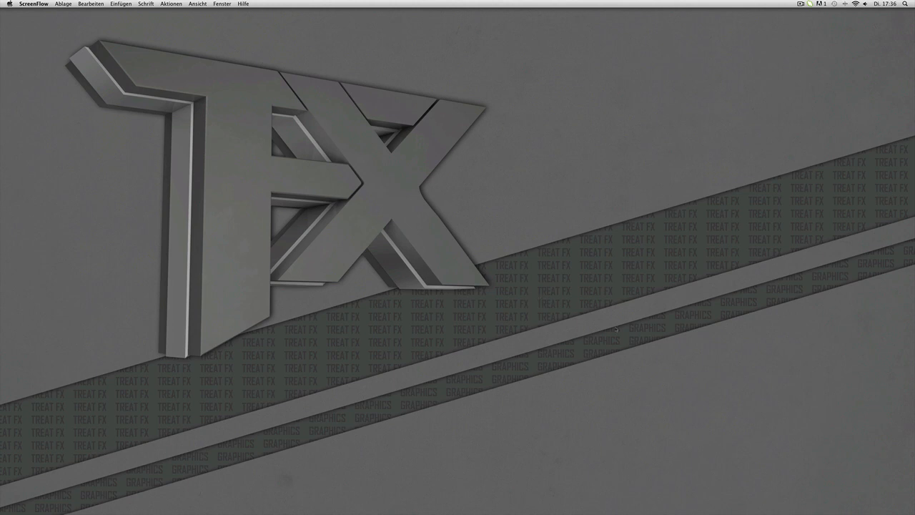
mouse_move(647, 429)
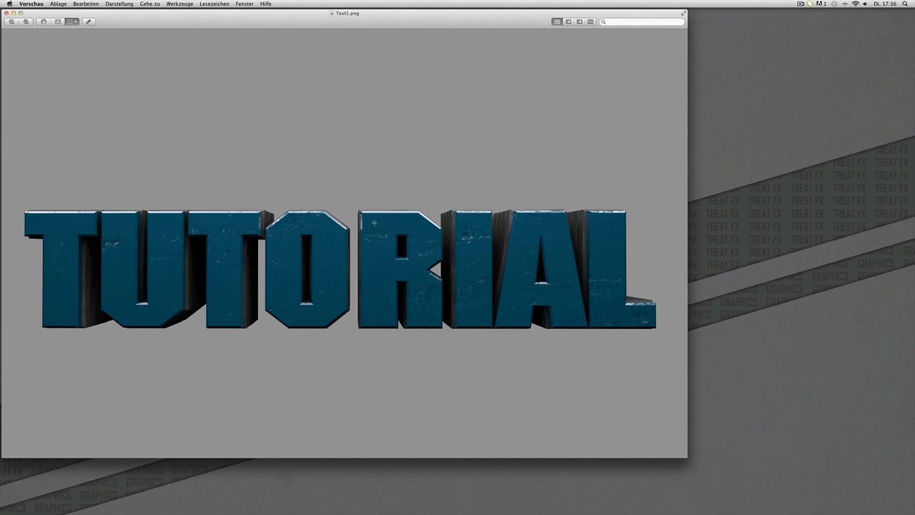
mouse_move(497, 228)
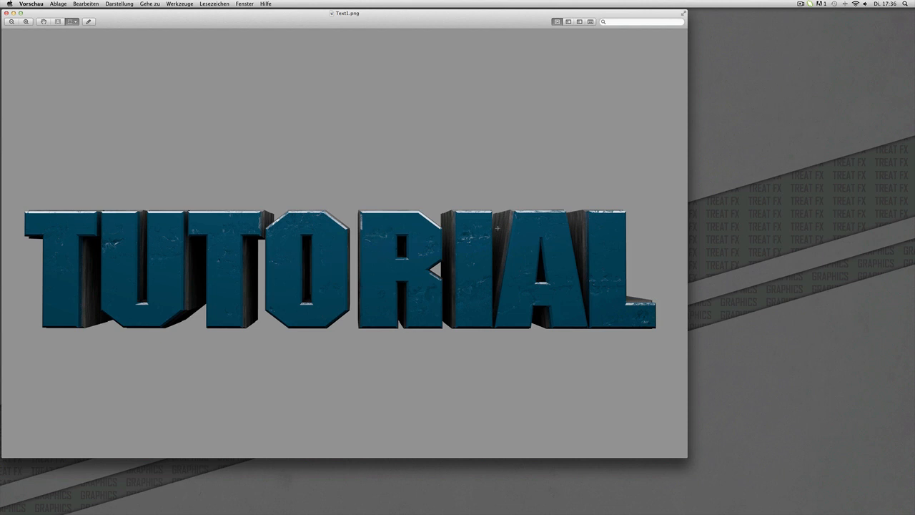
mouse_move(280, 264)
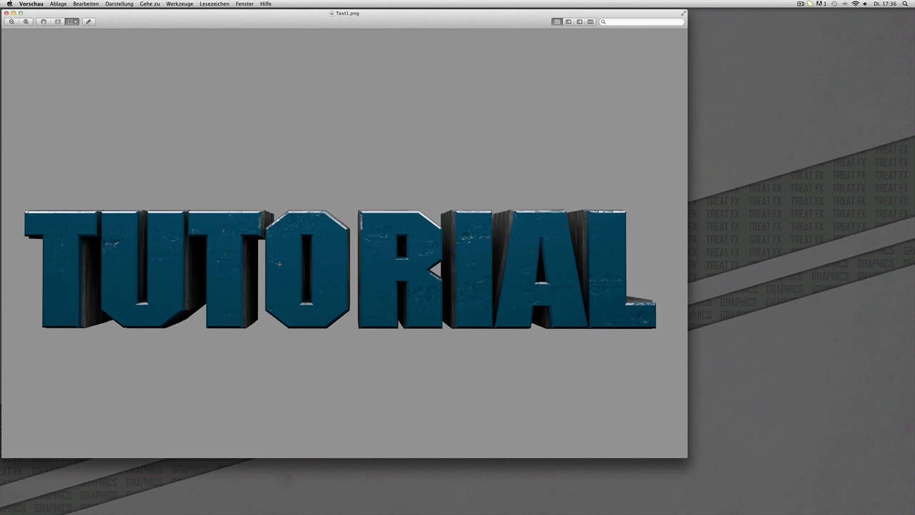
mouse_move(325, 219)
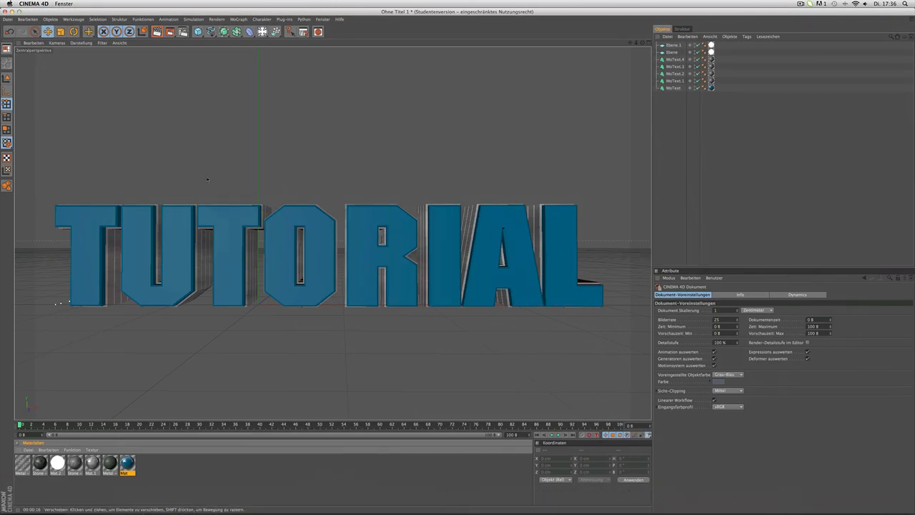
Step: Create a new empty scene via Datei > Neu, replacing the TUTORIAL project
left_click(8, 19)
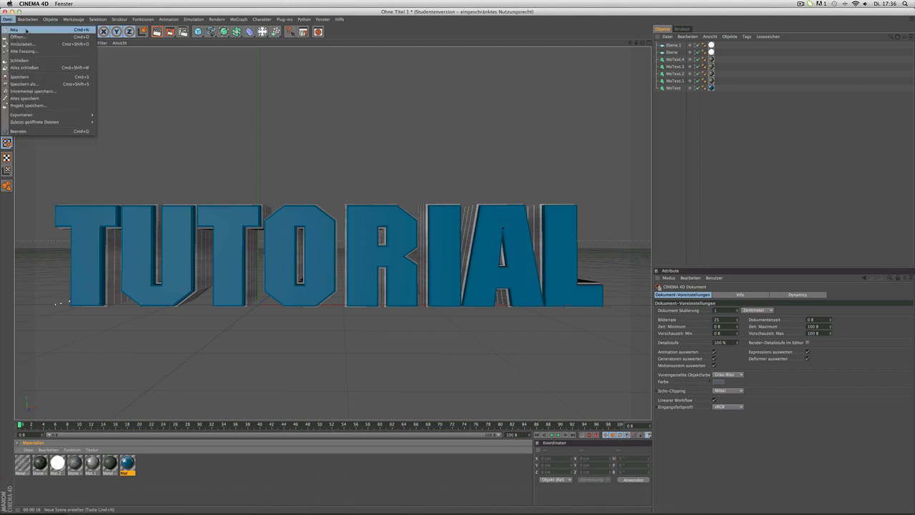
left_click(14, 30)
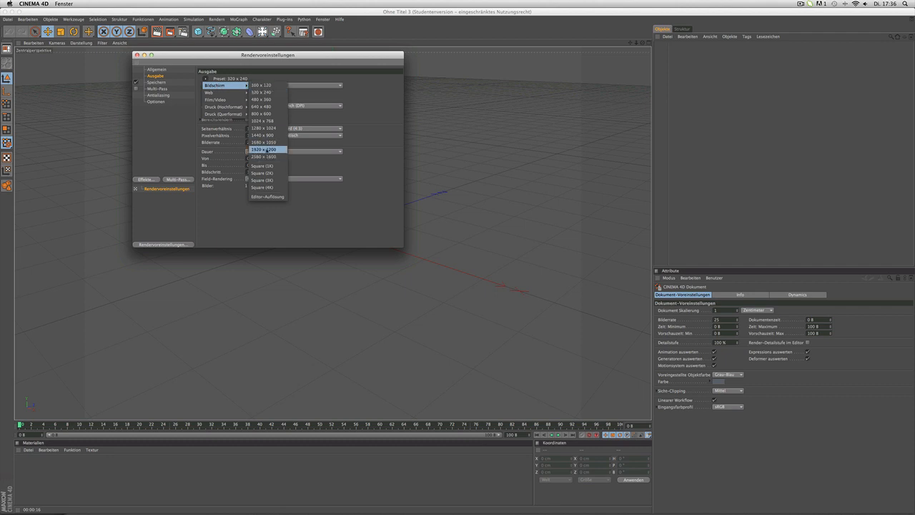
Step: Set the render output size to the 1920 × 1200 preset
left_click(265, 149)
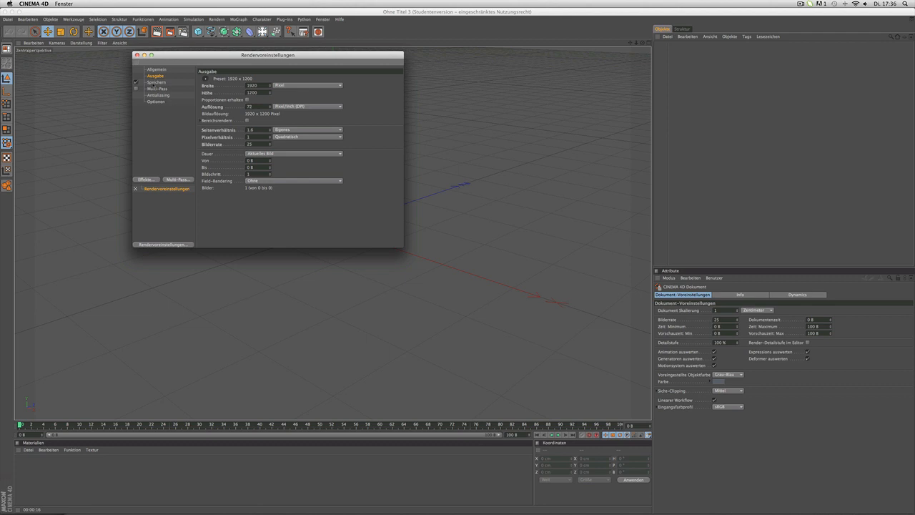
Step: Save renders as Text2 in the 3D-Text folder and choose the image file format
left_click(155, 82)
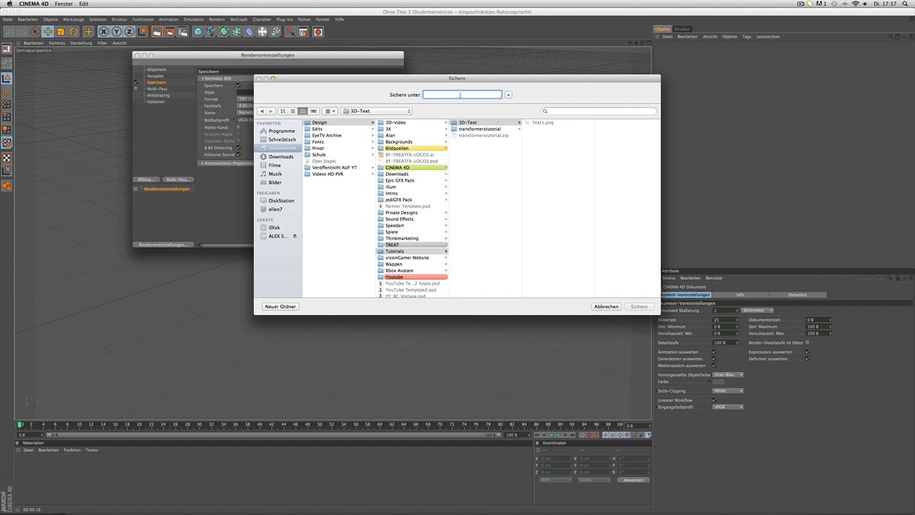
type("Text2")
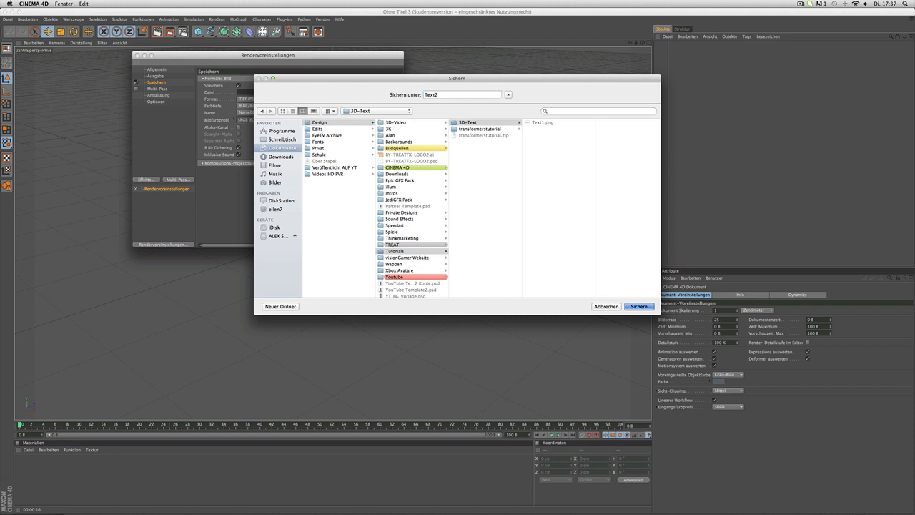
left_click(638, 306)
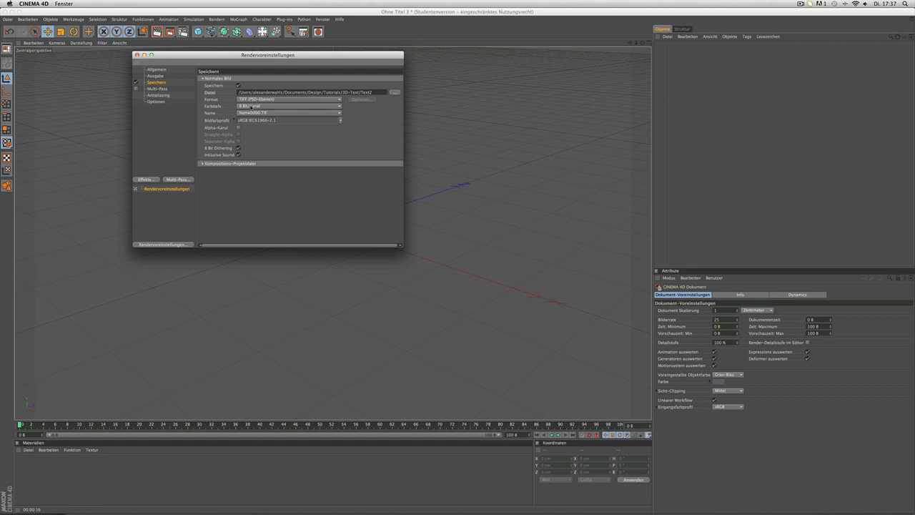
left_click(288, 99)
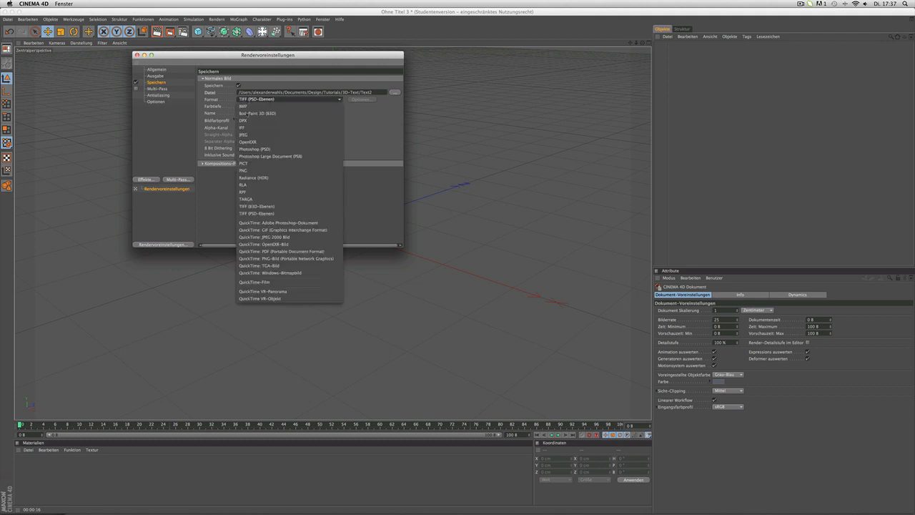
left_click(243, 170)
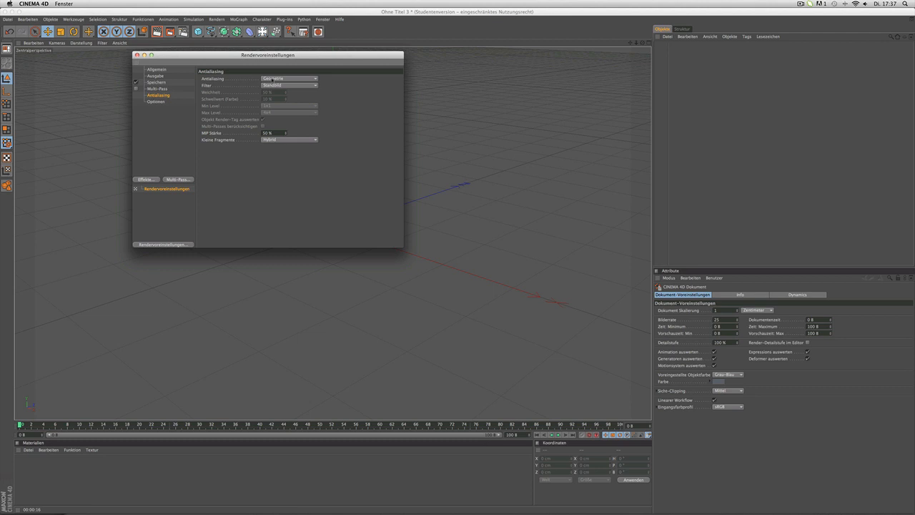
Step: Set antialiasing to Bestes and bring up the list of render effects to add
left_click(289, 78)
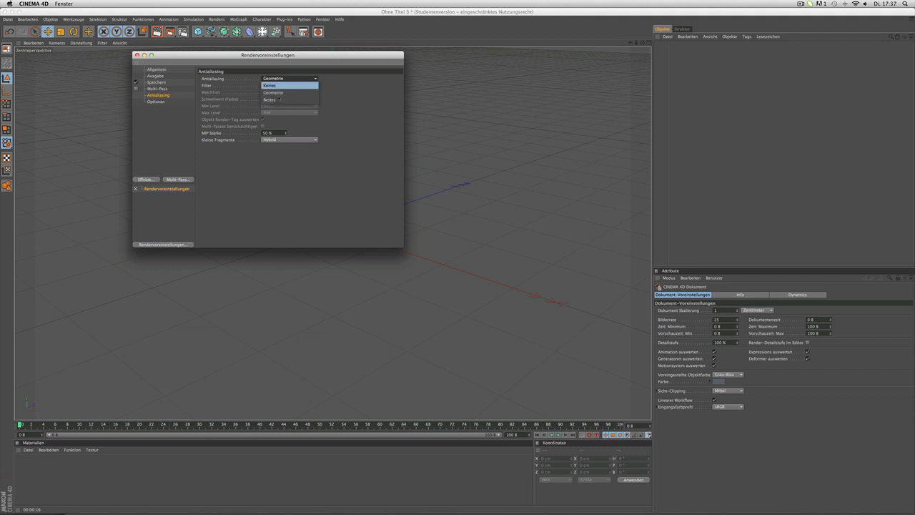
left_click(290, 99)
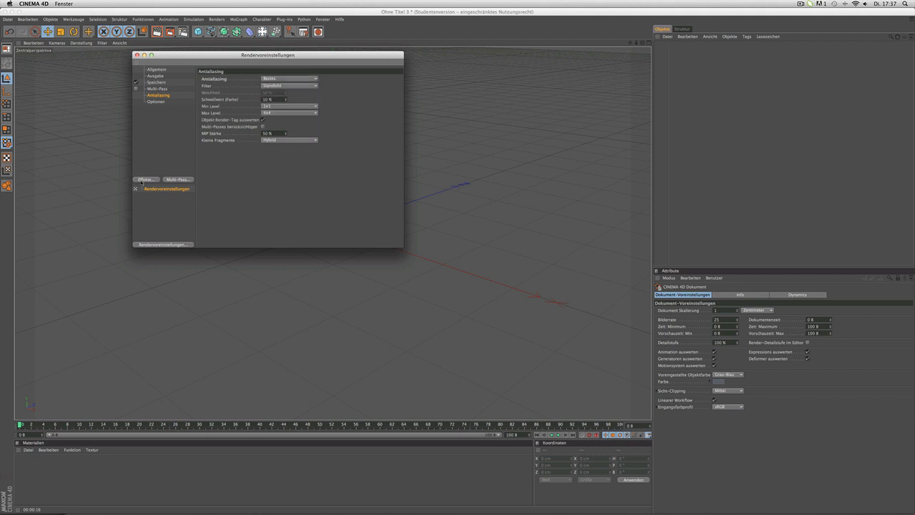
left_click(145, 179)
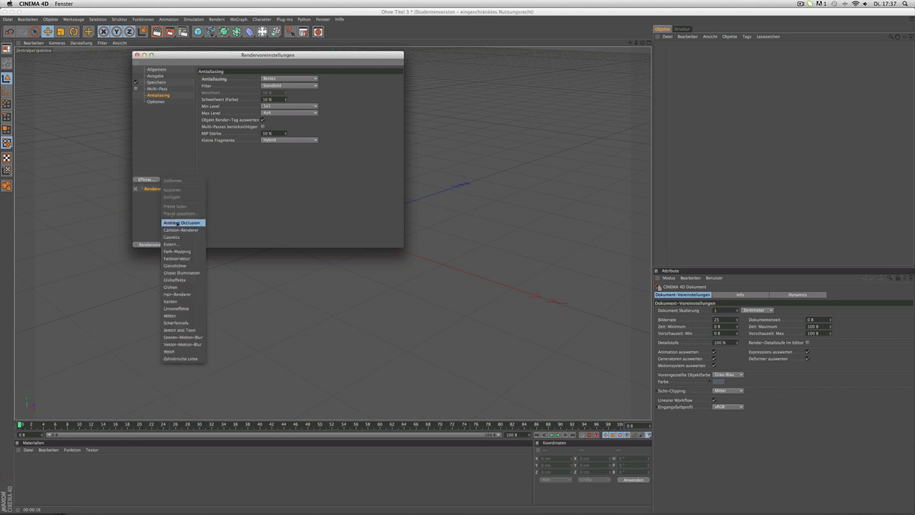
Step: Add Ambient Occlusion and set Global Illumination mode to IC + QMC (Einzelbild)
left_click(182, 223)
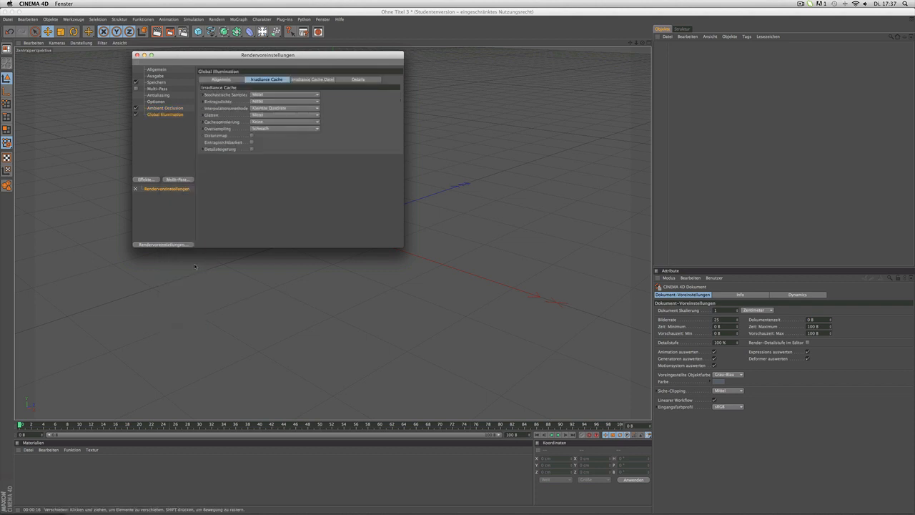
left_click(220, 78)
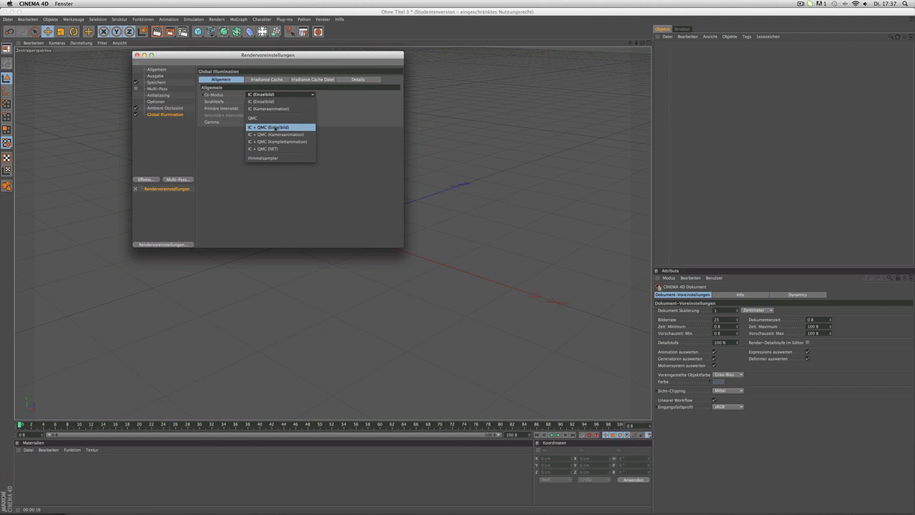
left_click(268, 127)
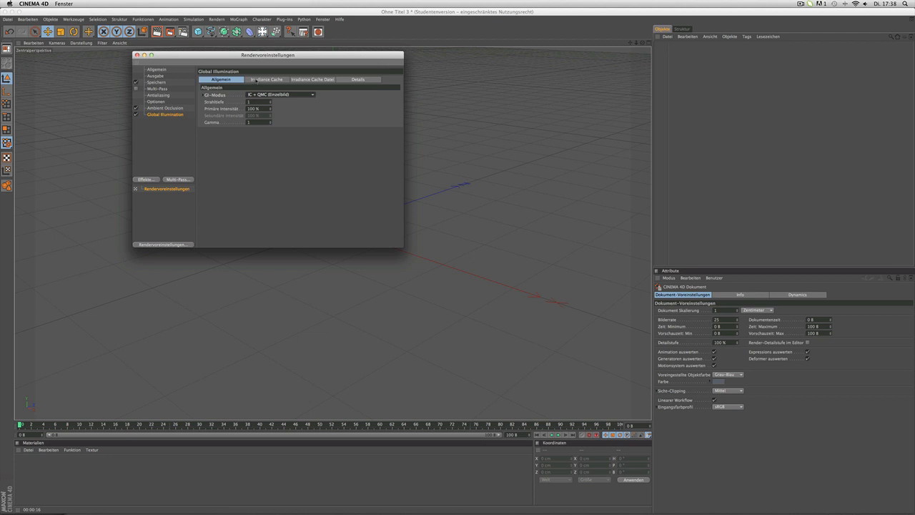
Step: Lower the irradiance cache to Niedrig samples and density, Schwach smoothing, and adjust oversampling
left_click(266, 79)
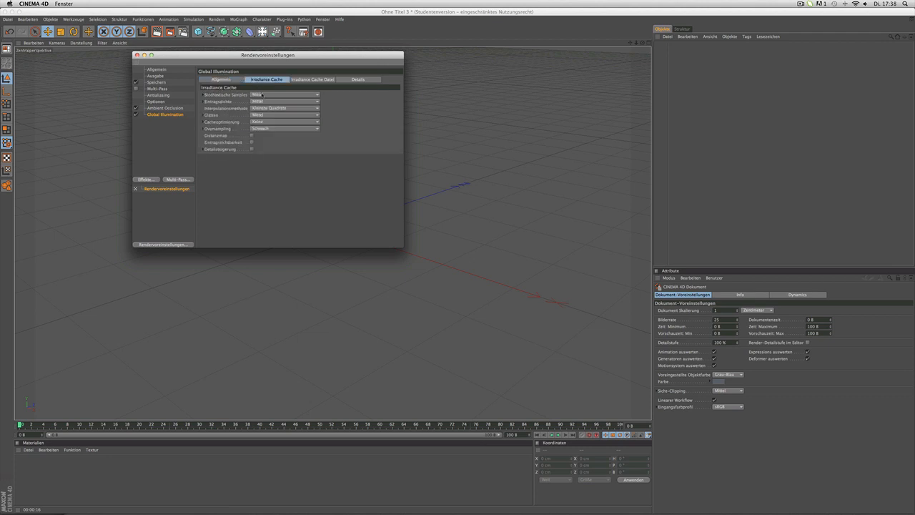
left_click(290, 94)
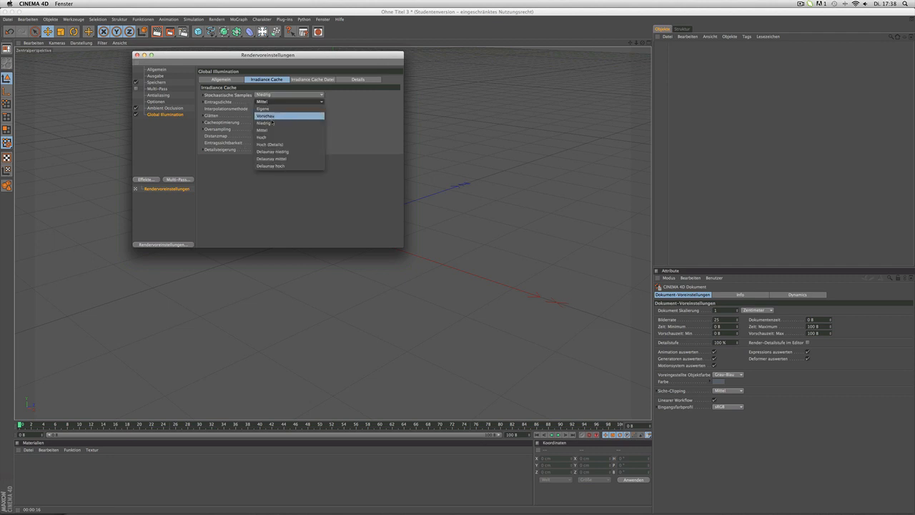
left_click(273, 109)
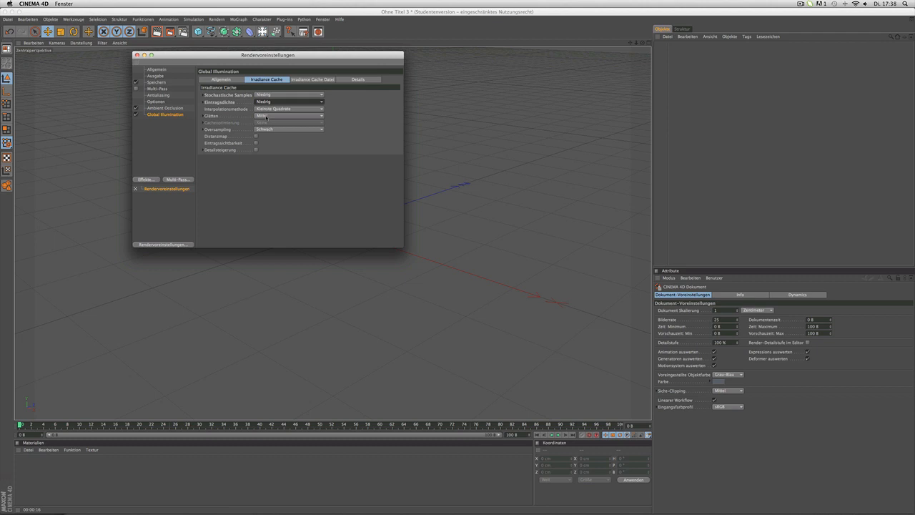
left_click(289, 129)
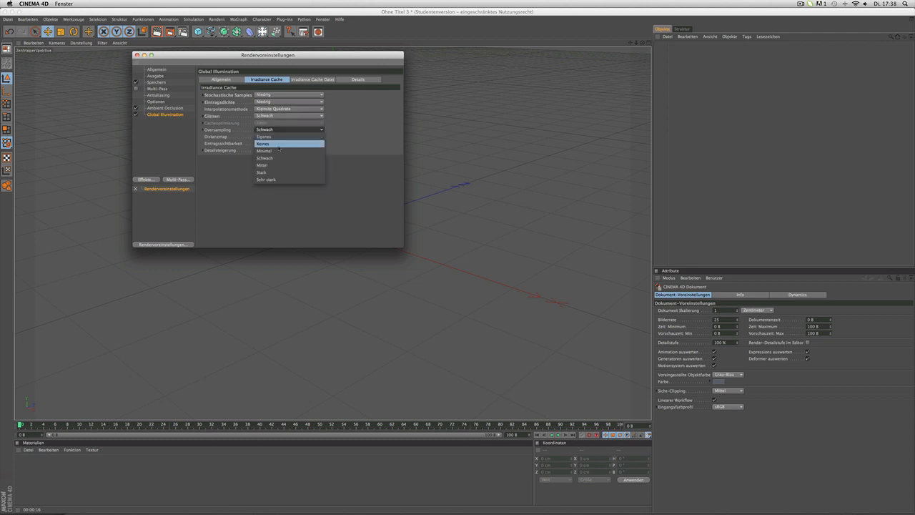
left_click(264, 150)
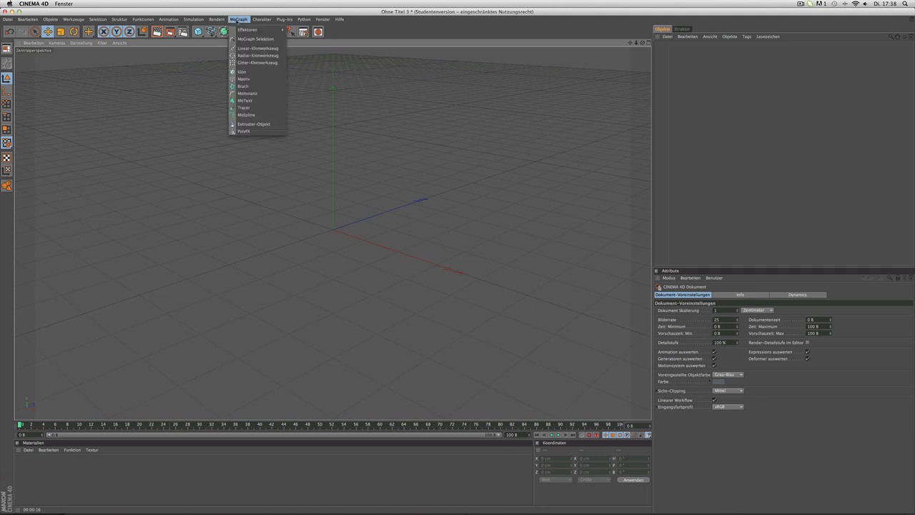
Step: Add a MoText object and change its text to TUTORIAL with depth 50
left_click(245, 100)
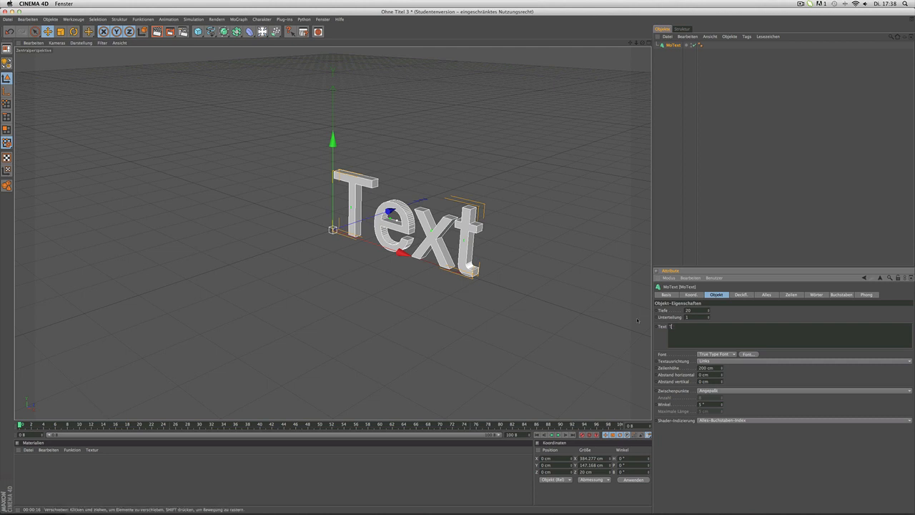
type("TUT")
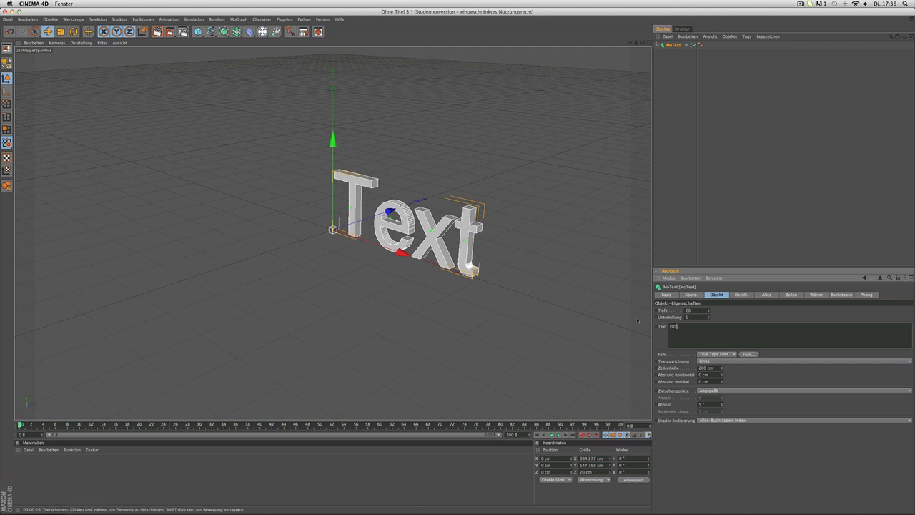
type("ORIAL")
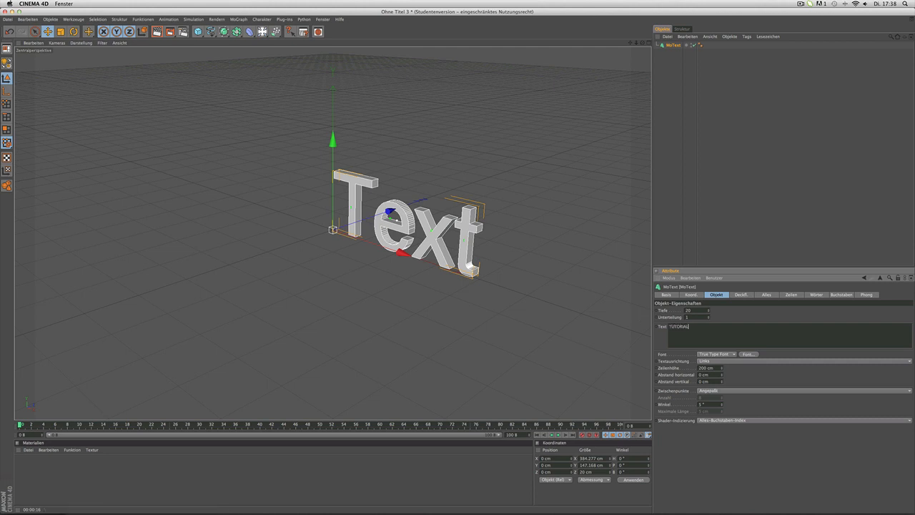
left_click(748, 354)
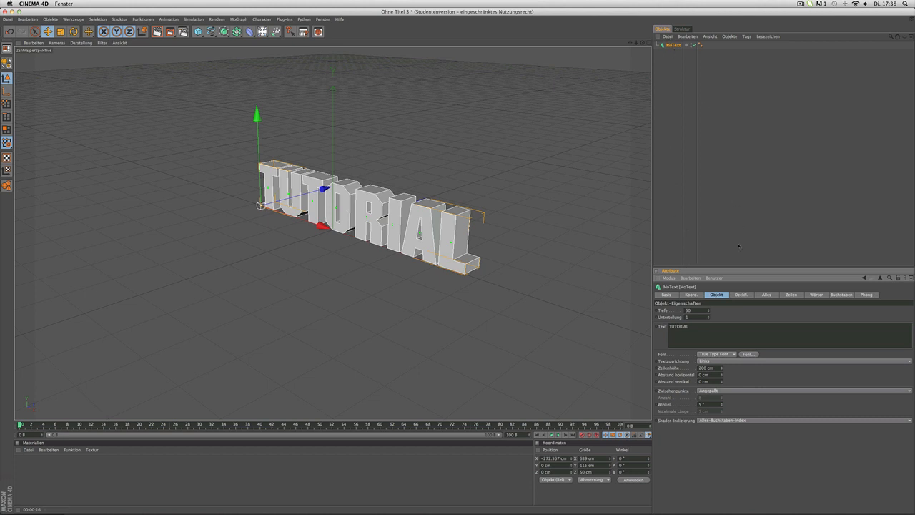
Step: Set the start cap to Deckflächen und Rundung with a 2 cm start radius
left_click(741, 295)
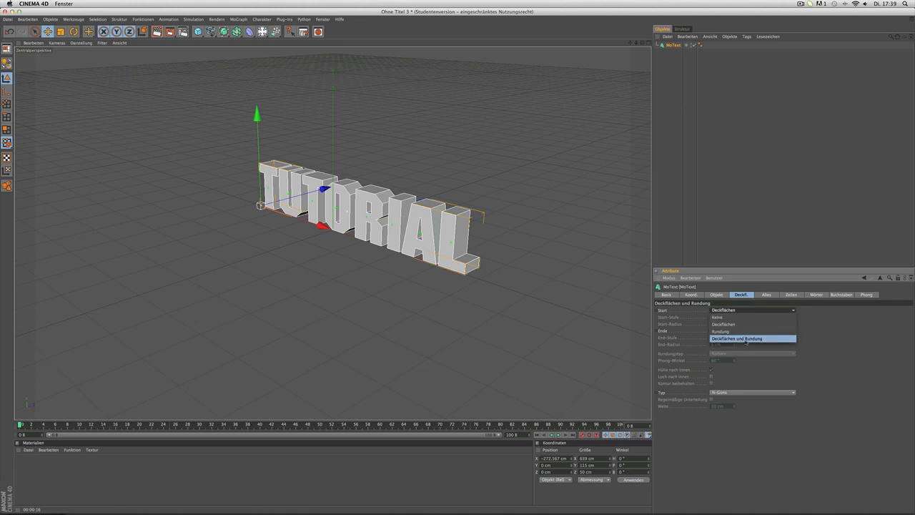
left_click(736, 338)
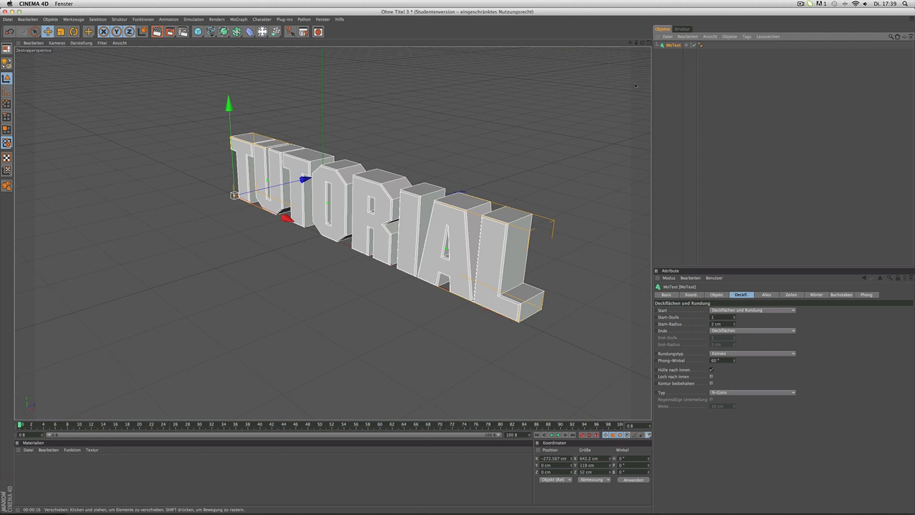
mouse_move(632, 113)
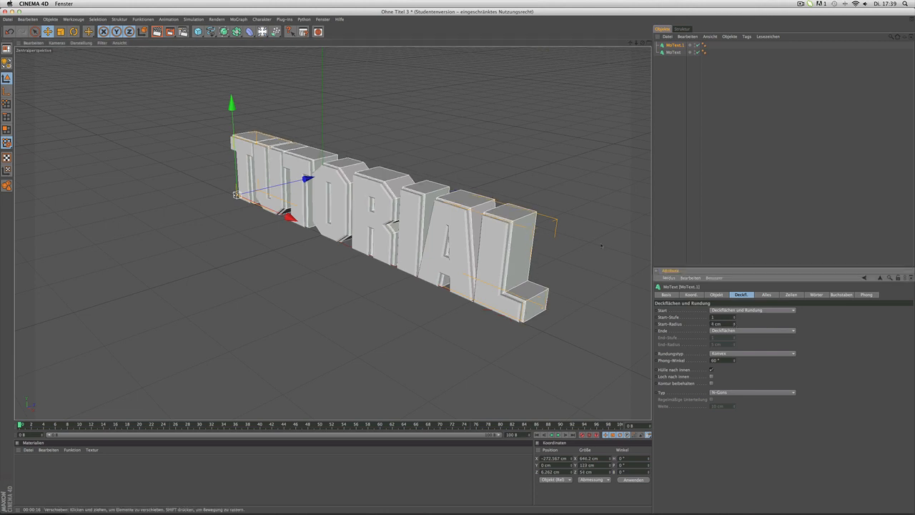
Step: Duplicate the MoText into layered copies with adjusted depth, radius and Z offset
left_click(715, 295)
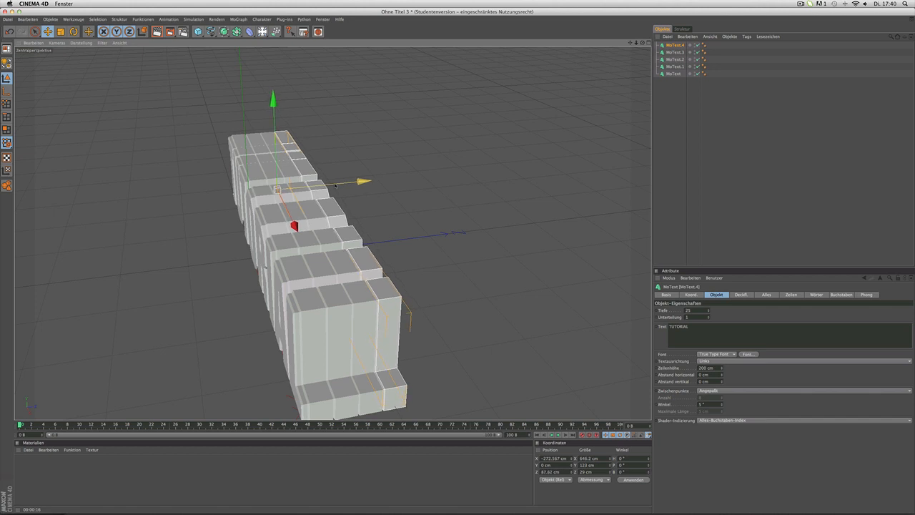
mouse_move(603, 6)
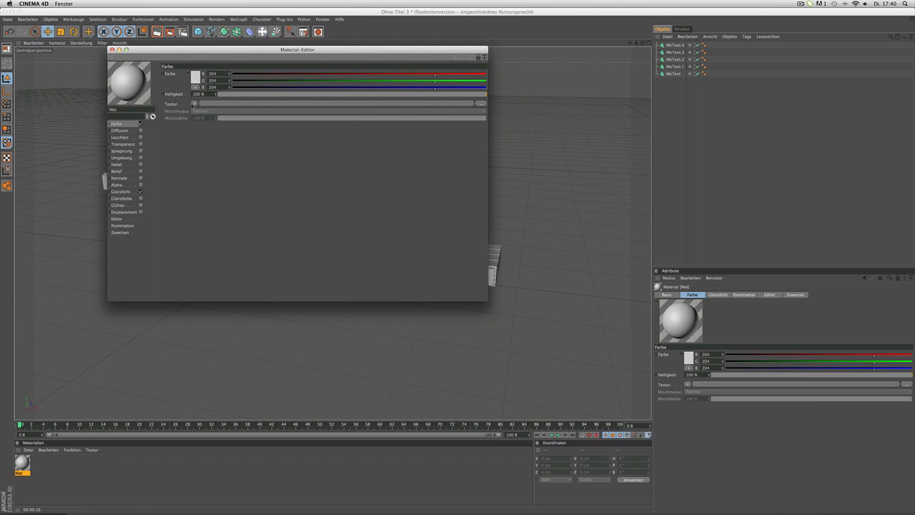
Step: Set the new material's colour to dark grey 101 and enable Spiegelung
left_click(195, 74)
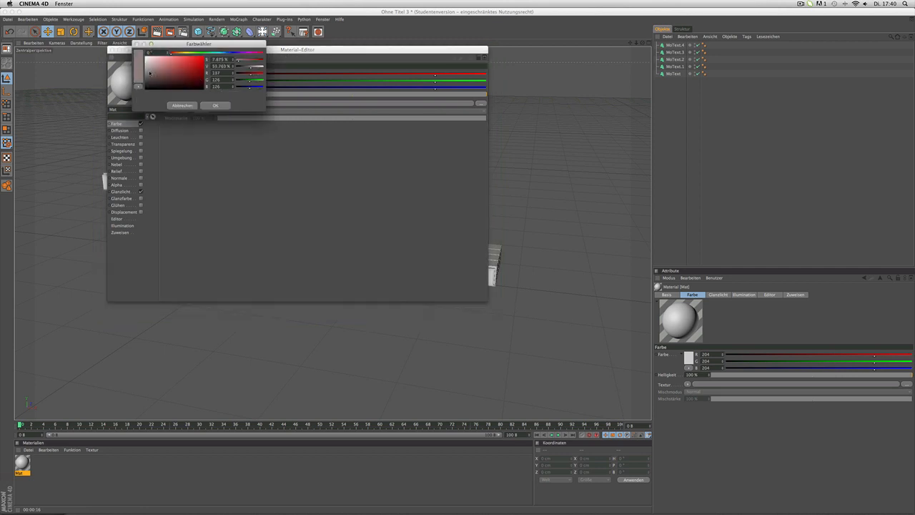
left_click(150, 76)
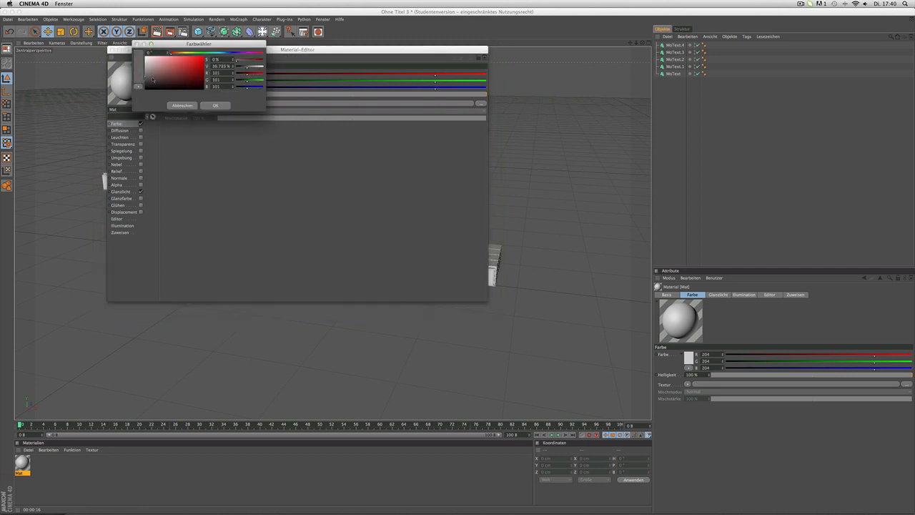
left_click(215, 105)
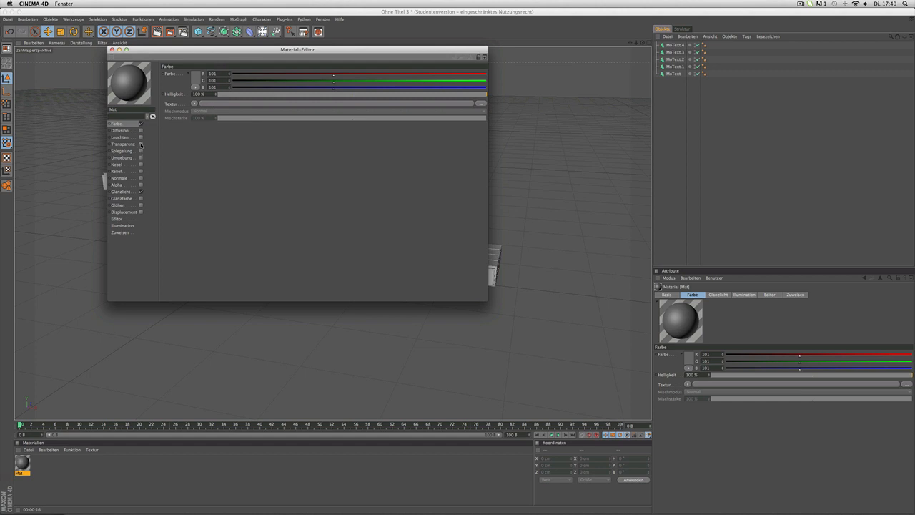
mouse_move(137, 152)
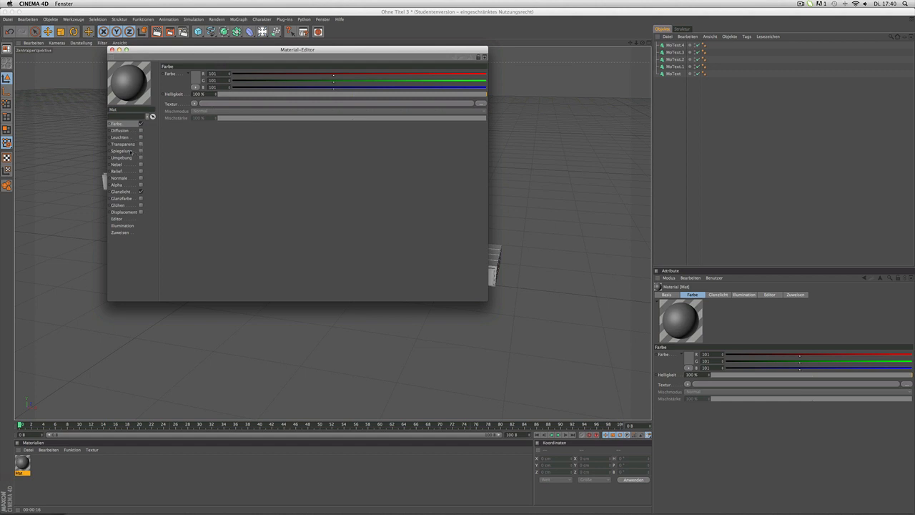
left_click(122, 151)
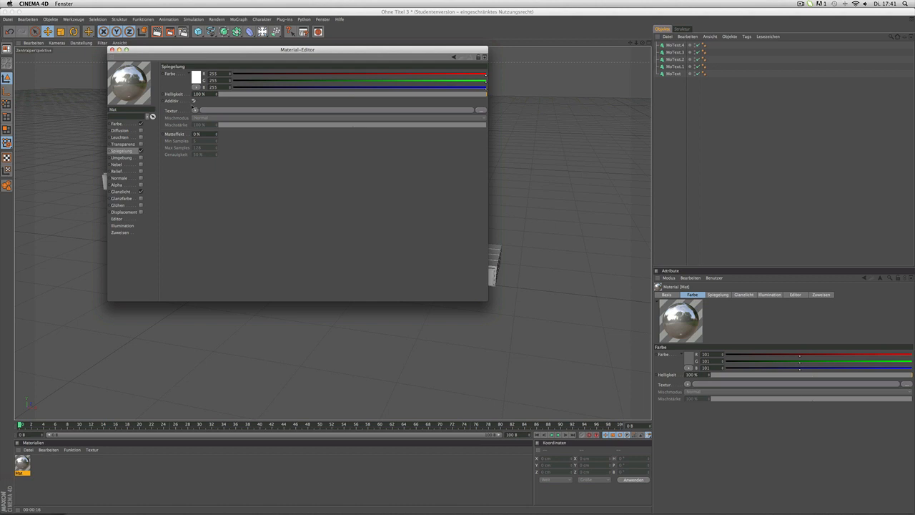
Step: Use a Fresnel reflection texture at about 24% brightness with mix strength near 64%
left_click(194, 110)
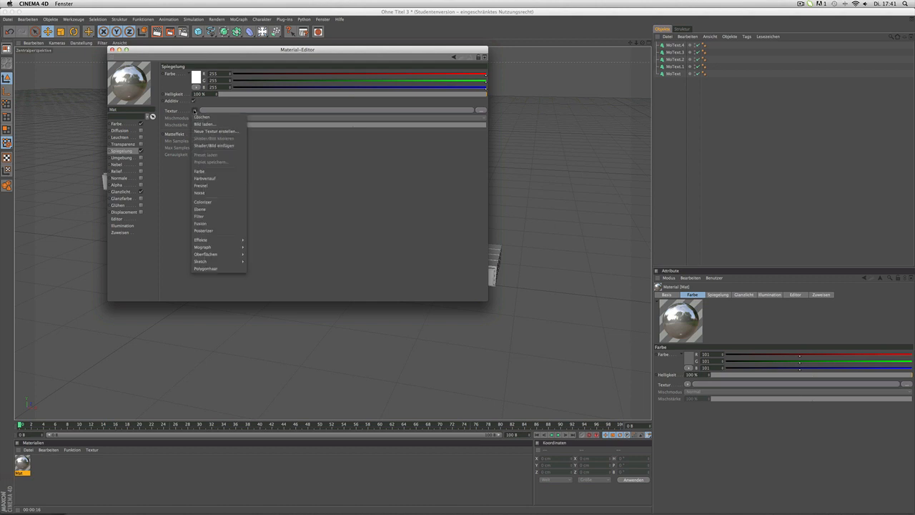
mouse_move(201, 186)
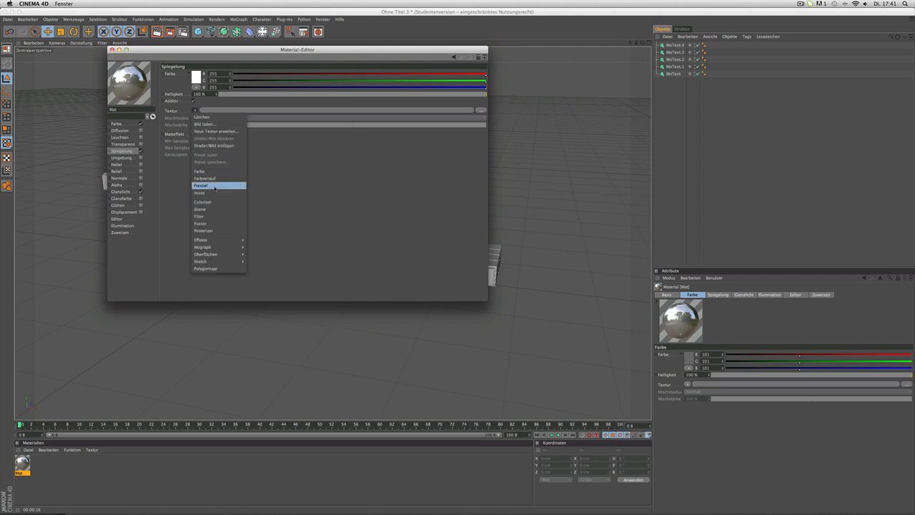
left_click(202, 186)
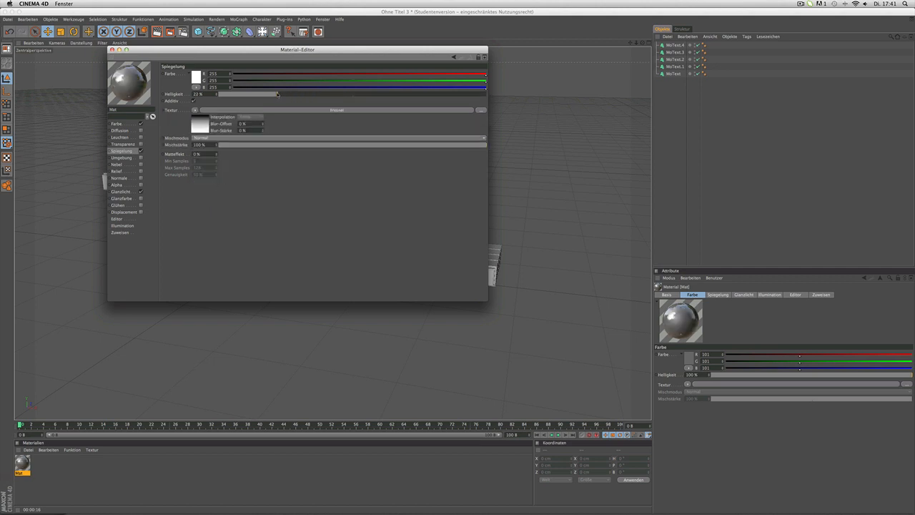
left_click_drag(278, 94, 266, 94)
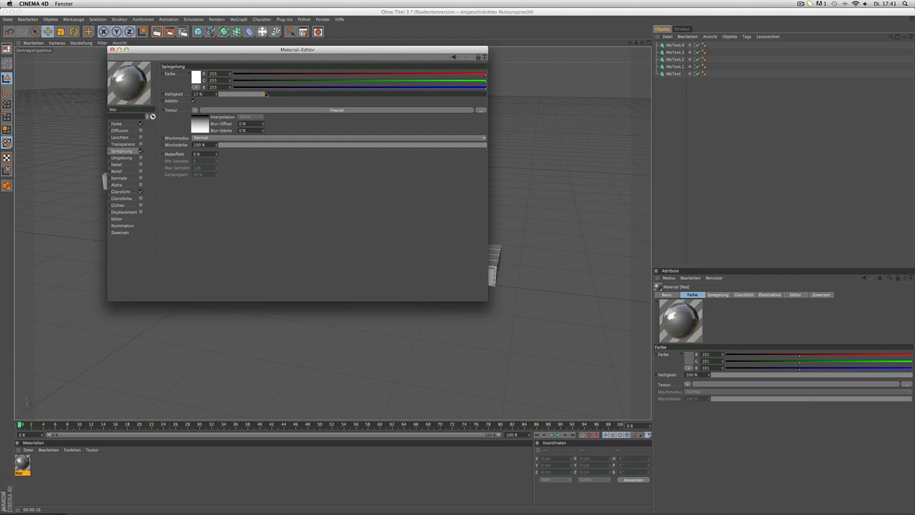
left_click_drag(266, 93, 276, 94)
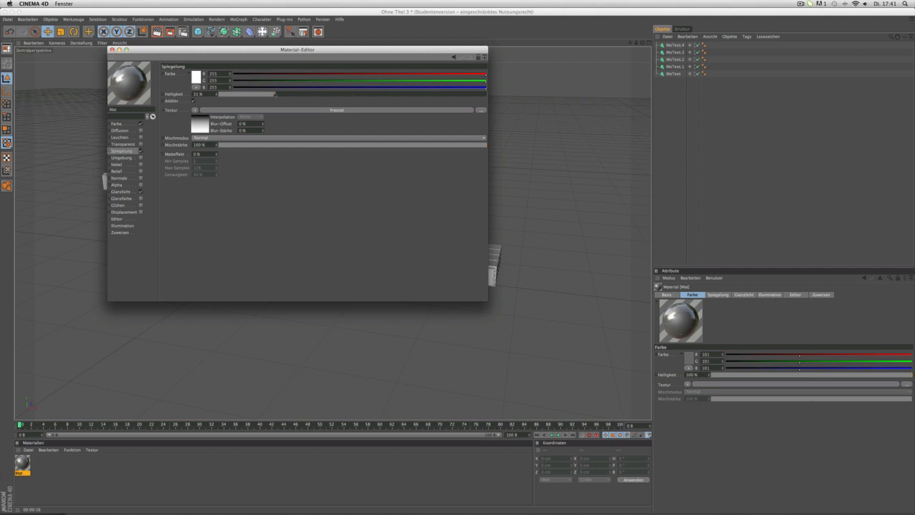
left_click_drag(276, 94, 283, 94)
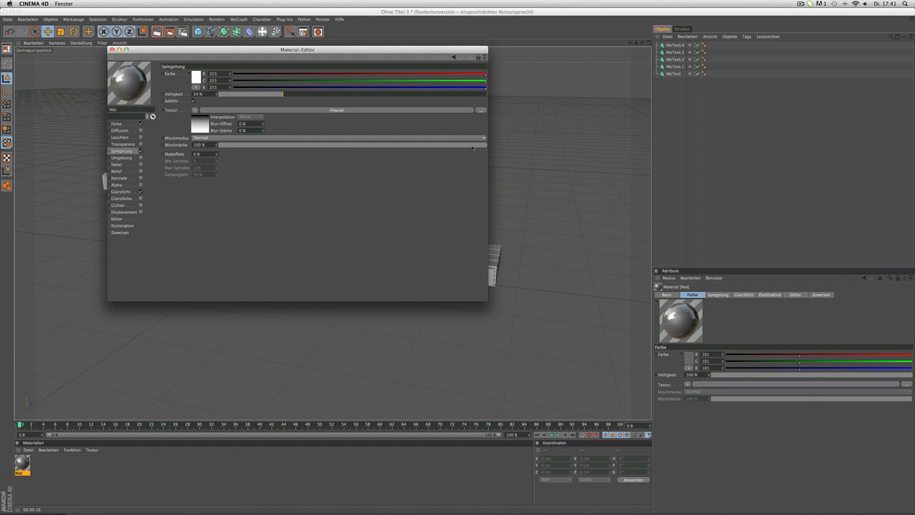
left_click_drag(486, 144, 397, 144)
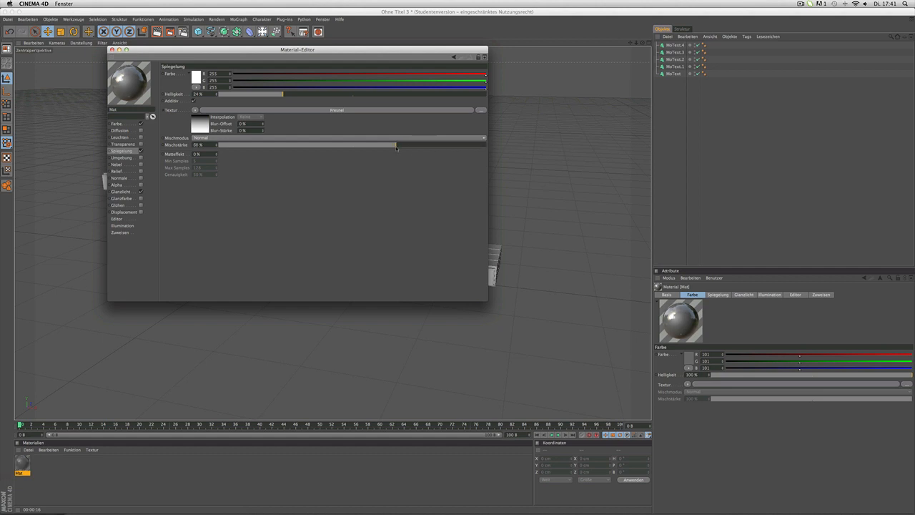
left_click_drag(396, 144, 372, 144)
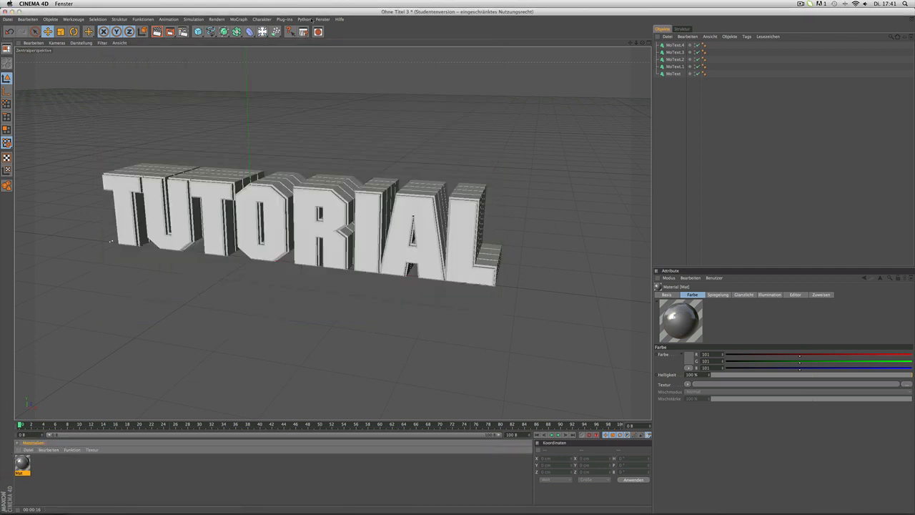
Step: Show the Visualize preset library's folders in the Content Browser
left_click(322, 19)
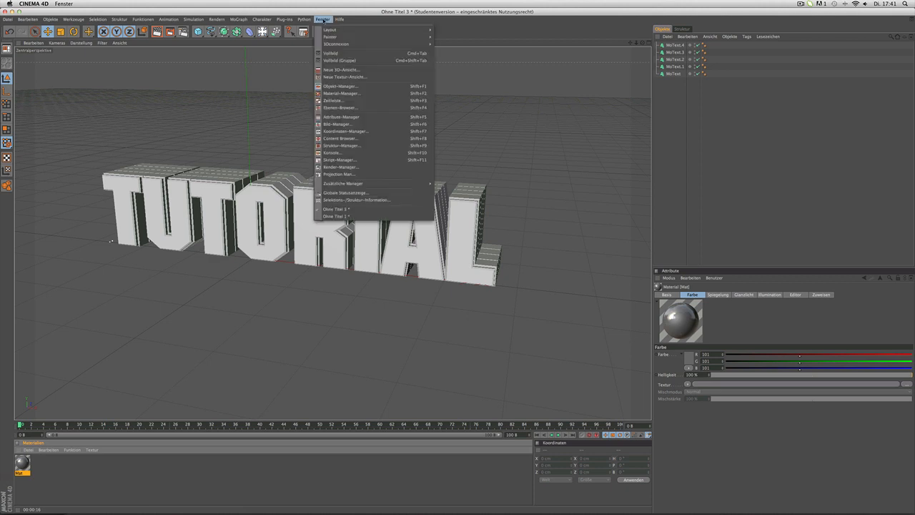
left_click(340, 138)
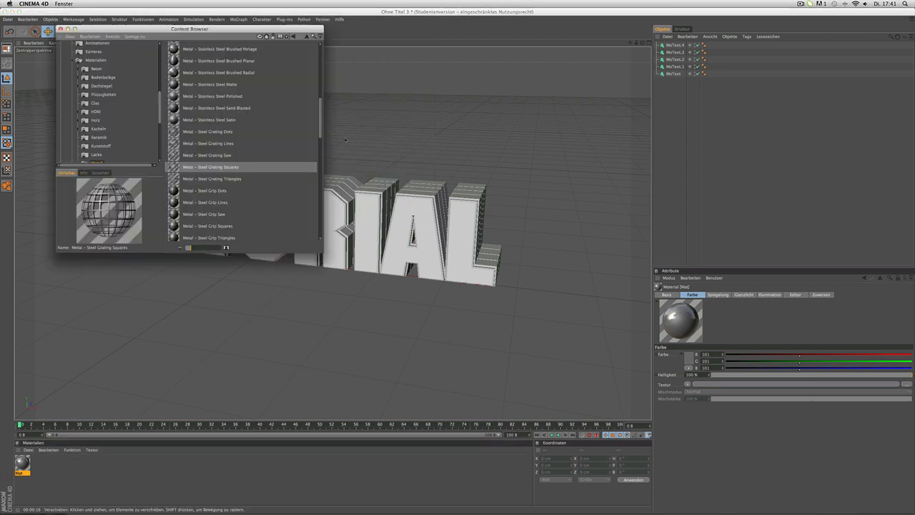
scroll("down", 3)
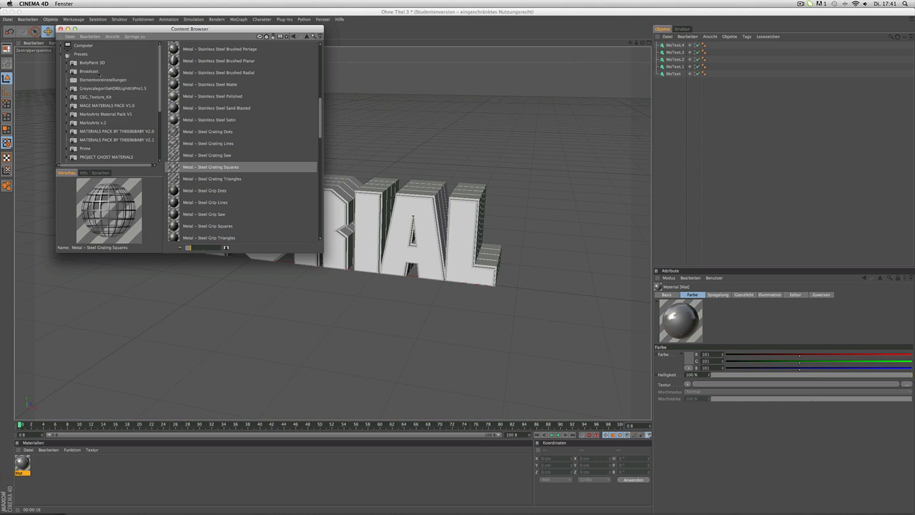
left_click(106, 115)
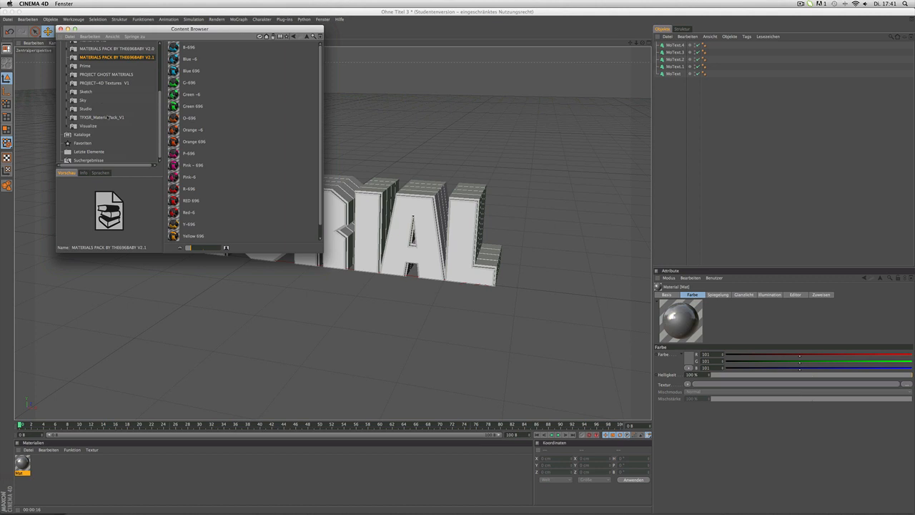
left_click(87, 126)
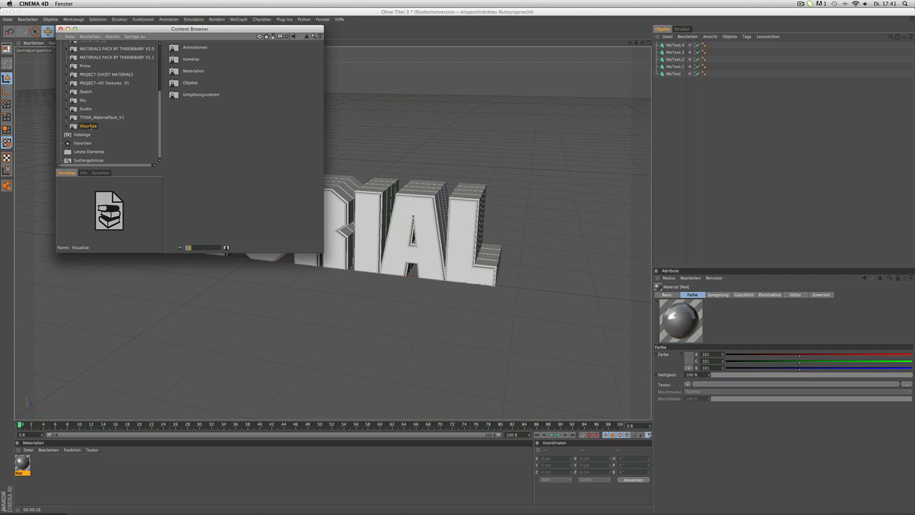
Step: Browse the Visualize Materialien library and preview the High Carbon Steel and Iron Cast metals
left_click(67, 125)
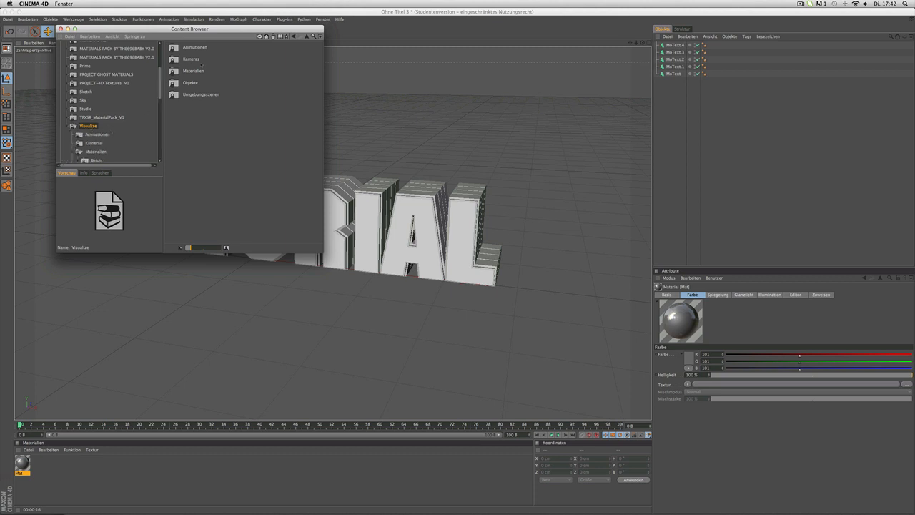
left_click(96, 151)
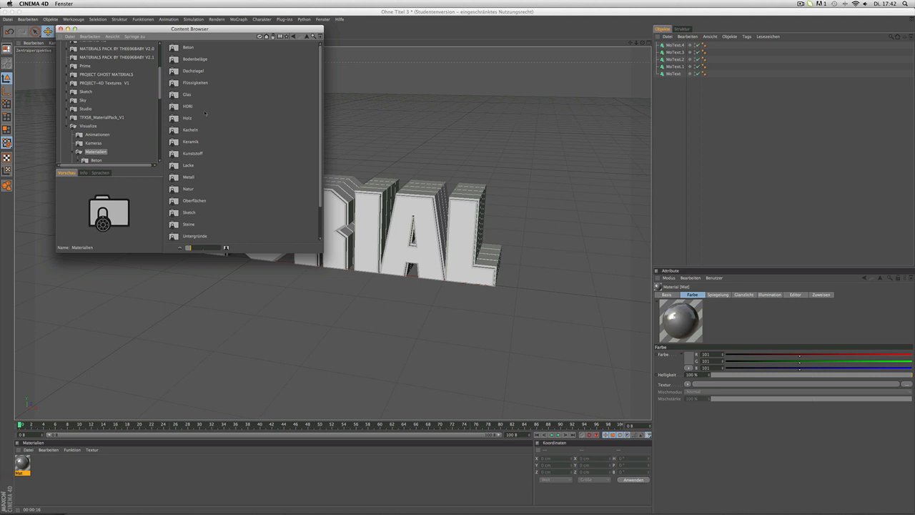
scroll("down", 3)
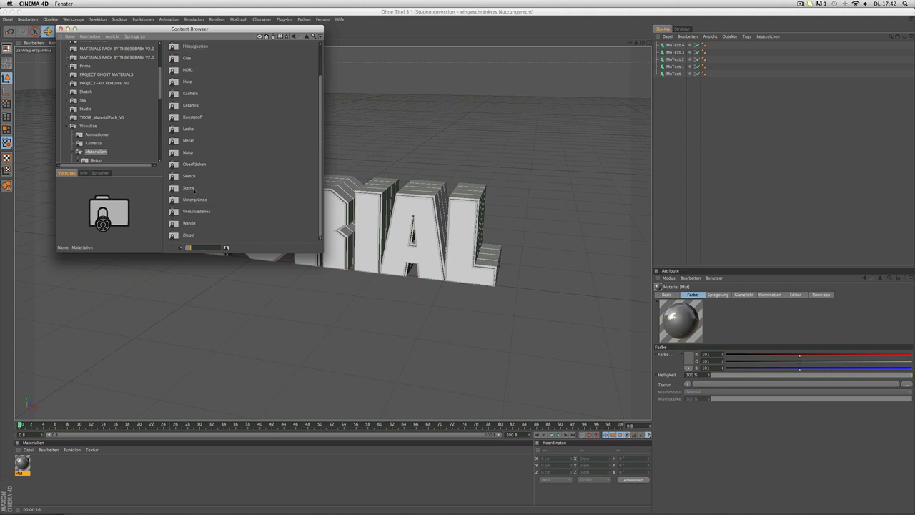
left_click(188, 140)
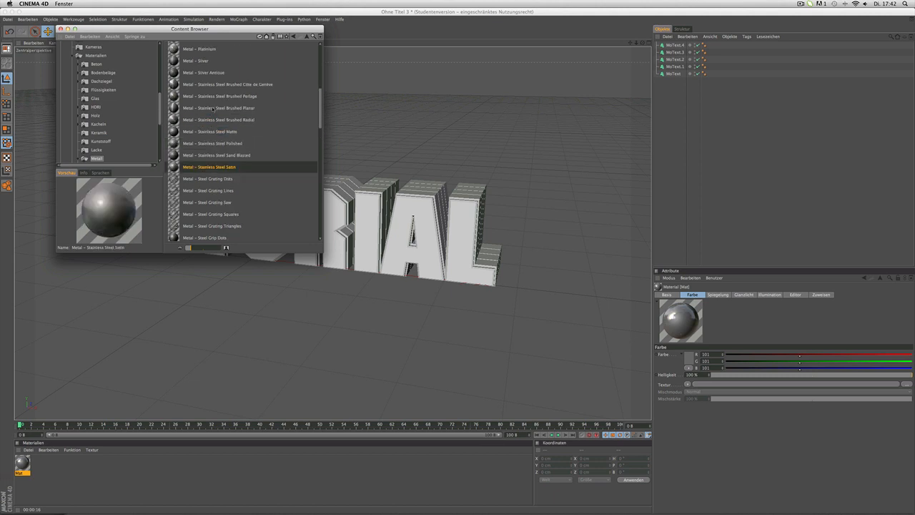
left_click(207, 105)
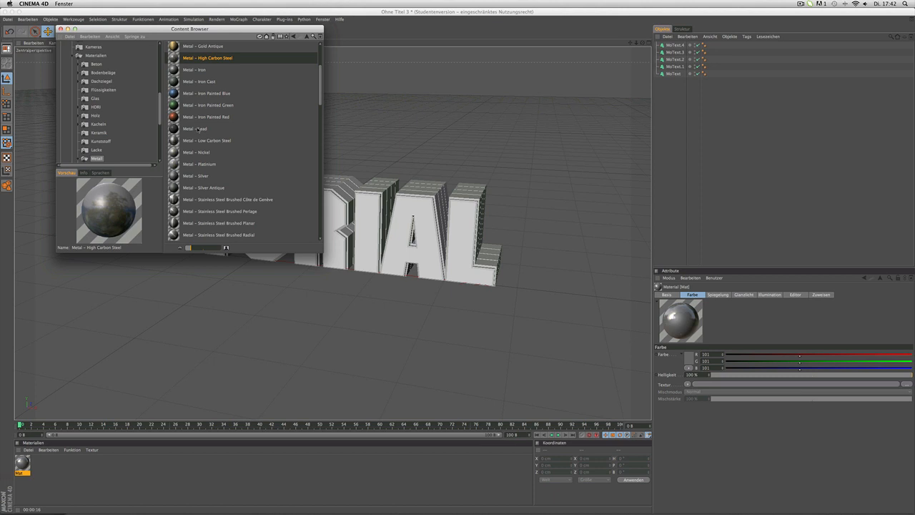
left_click(194, 155)
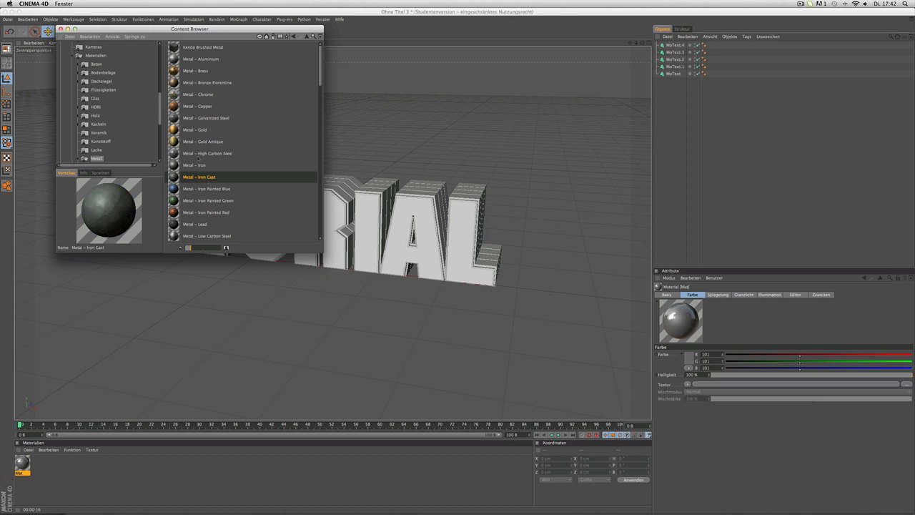
left_click(207, 153)
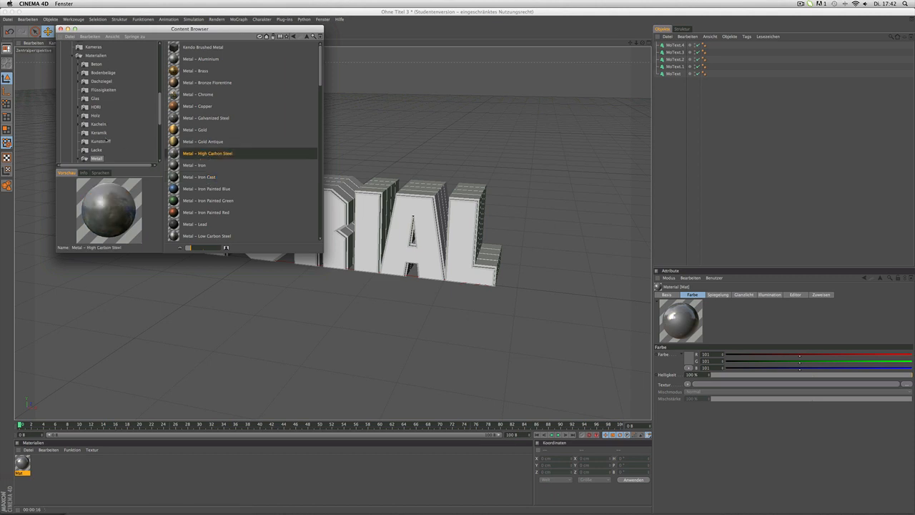
Step: Switch to the Steine folder, preview Marble Parian, and load Stone – Claystone into the scene
scroll("down", 3)
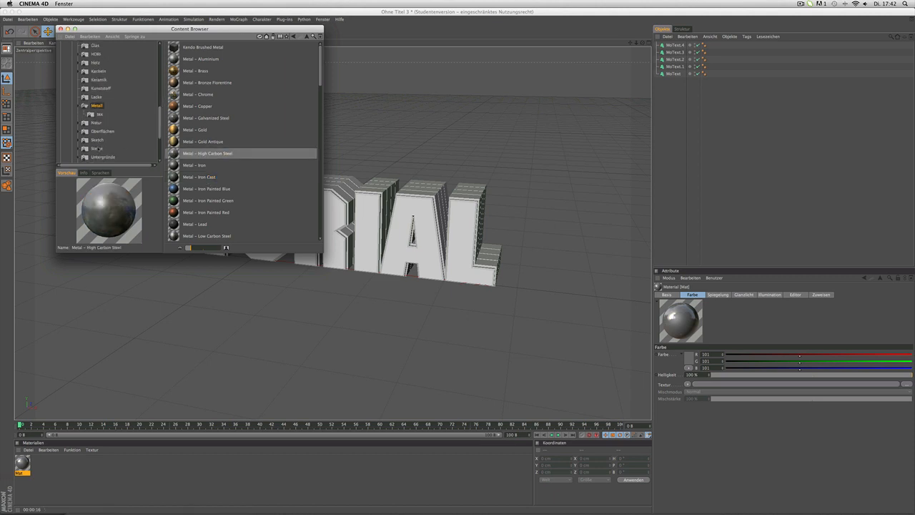
left_click(97, 148)
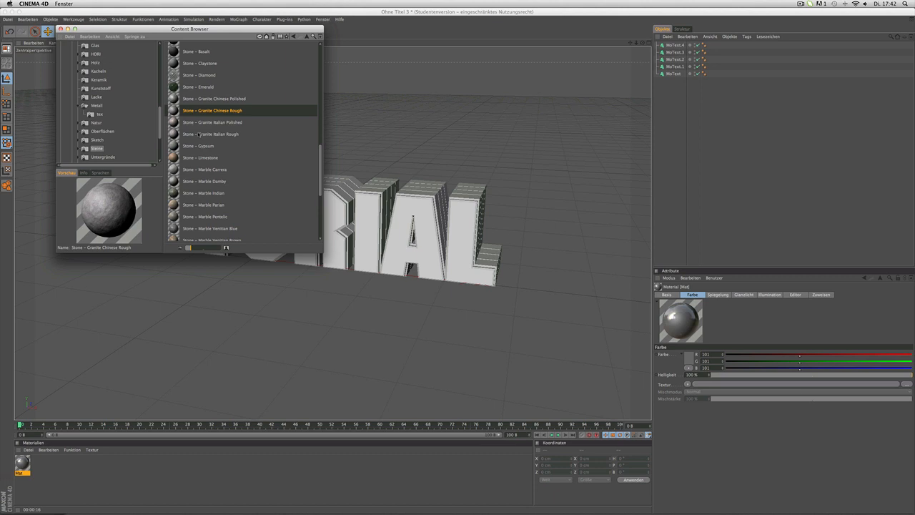
left_click(204, 204)
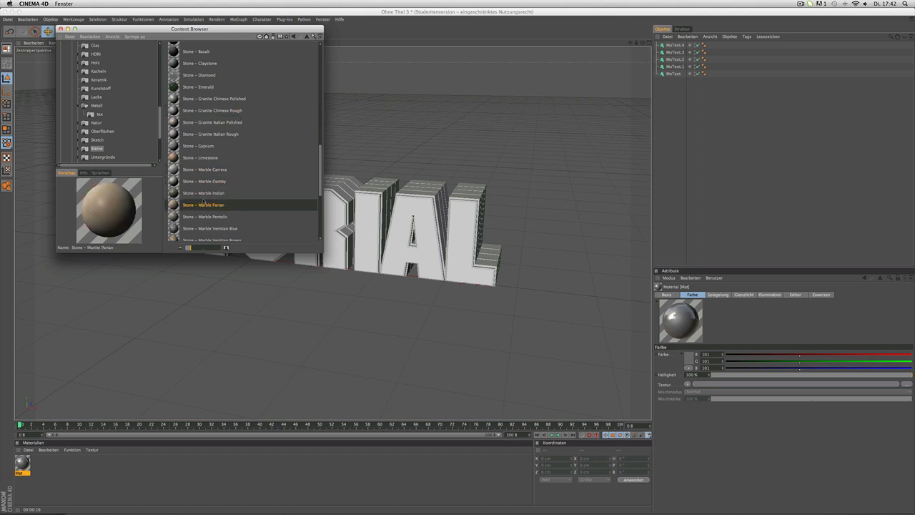
scroll("down", 3)
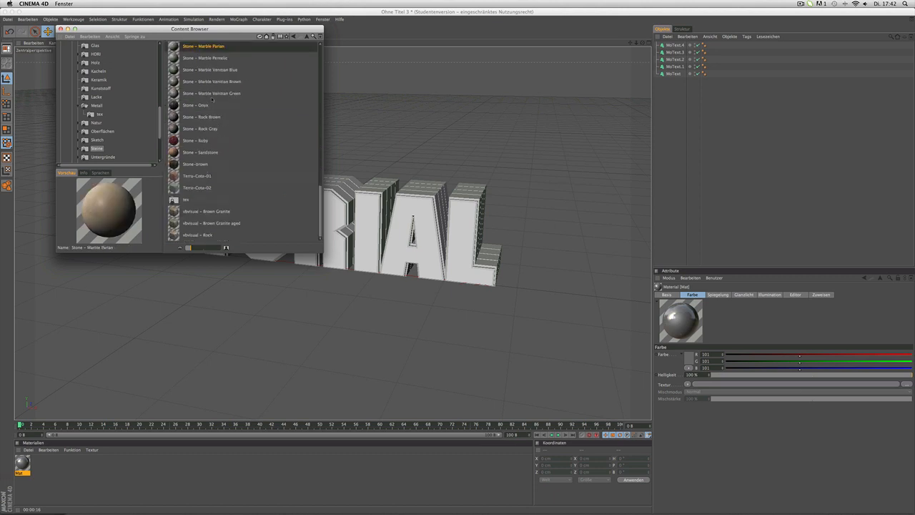
scroll("up", 3)
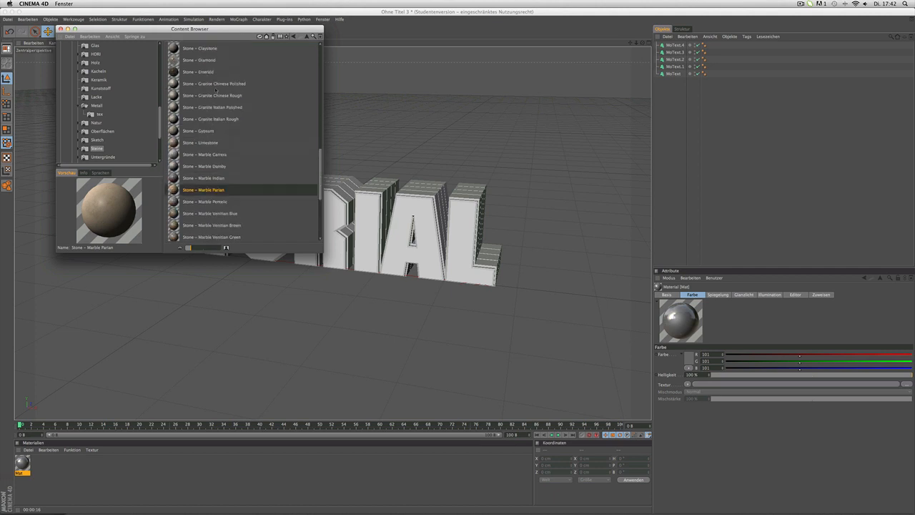
left_click(200, 47)
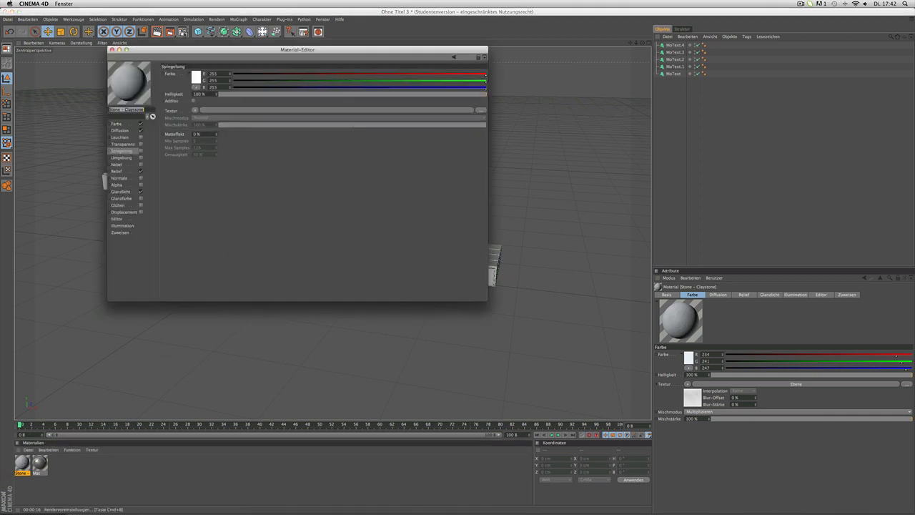
Step: Copy Claystone's Relief bump texture and bring it into Mat's enabled Relief channel
left_click(117, 171)
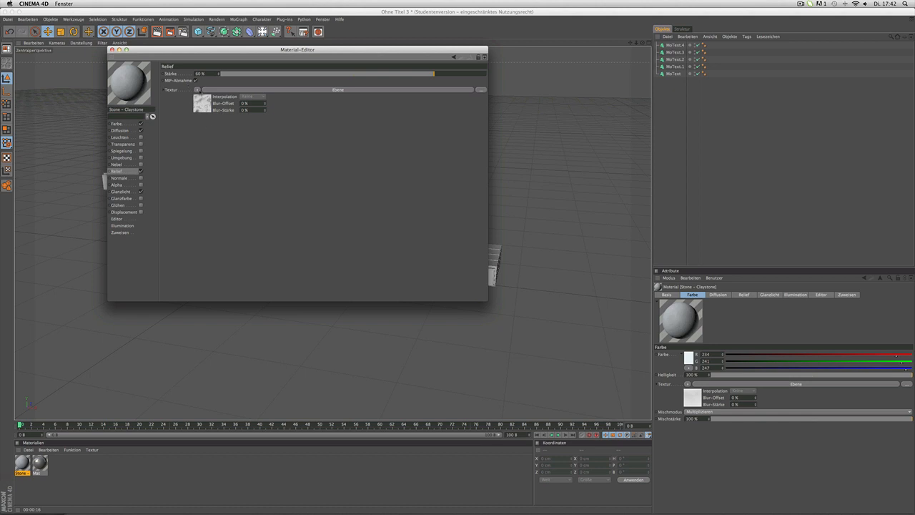
left_click(197, 90)
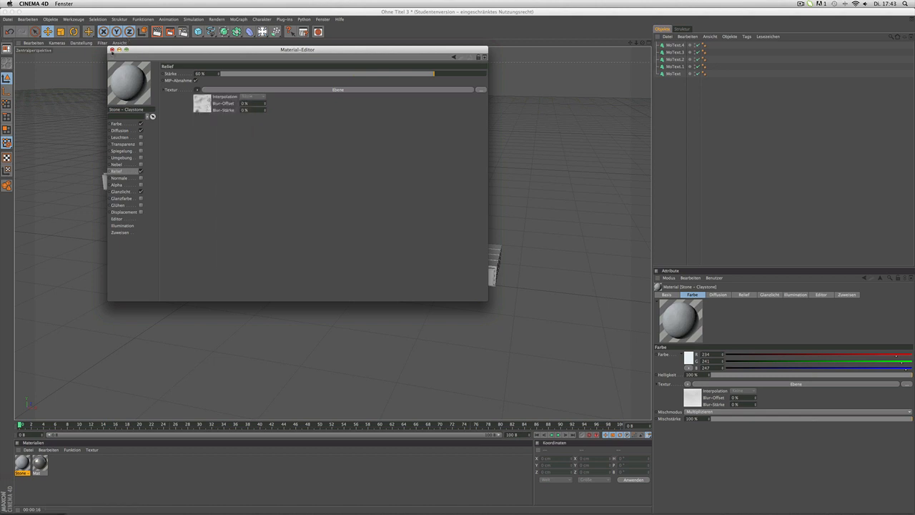
left_click(111, 50)
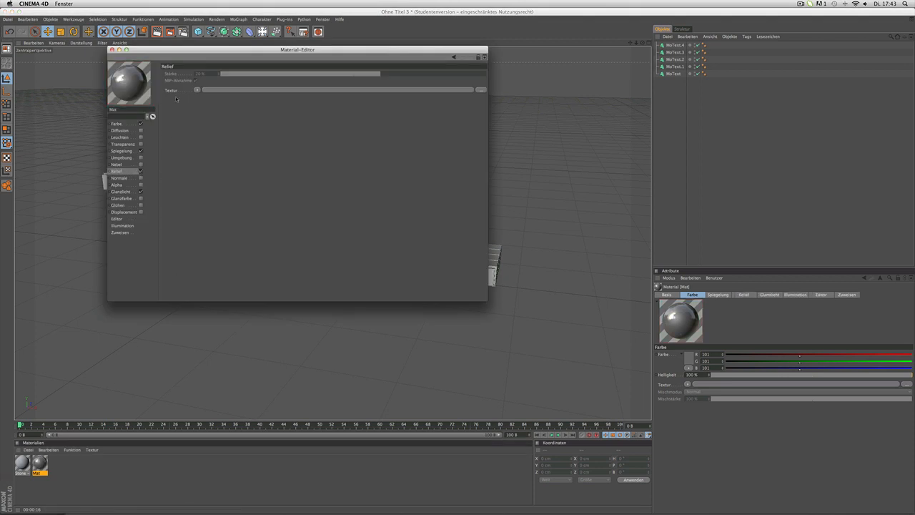
left_click(197, 90)
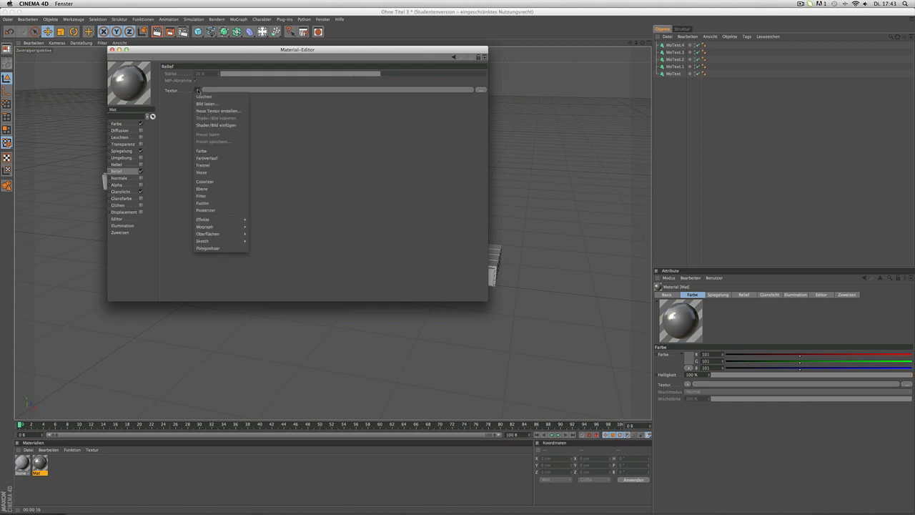
mouse_move(215, 125)
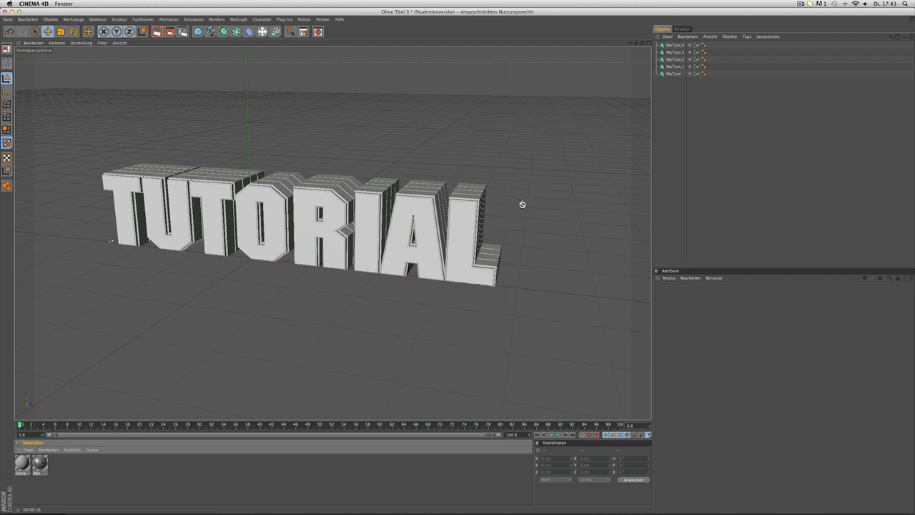
Step: Apply Mat to the TUTORIAL text layers and select all four texture tags to change their projection
left_click(711, 66)
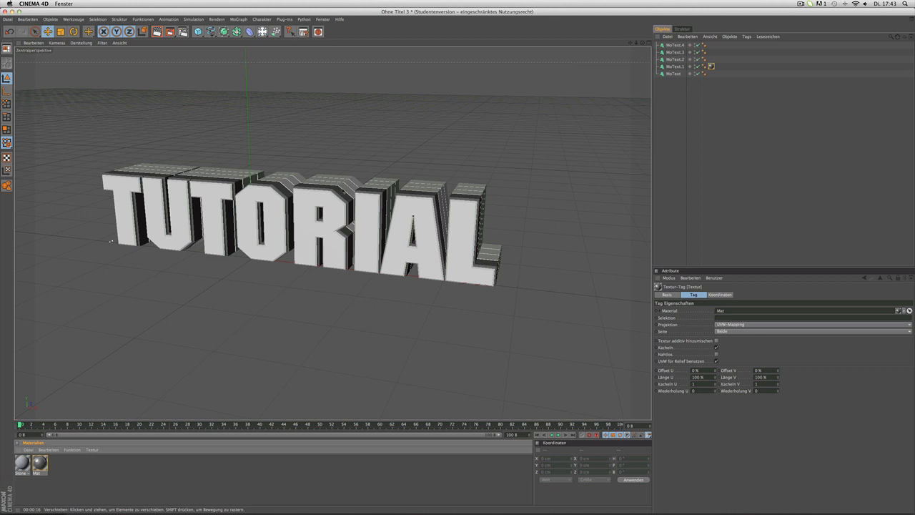
mouse_move(711, 112)
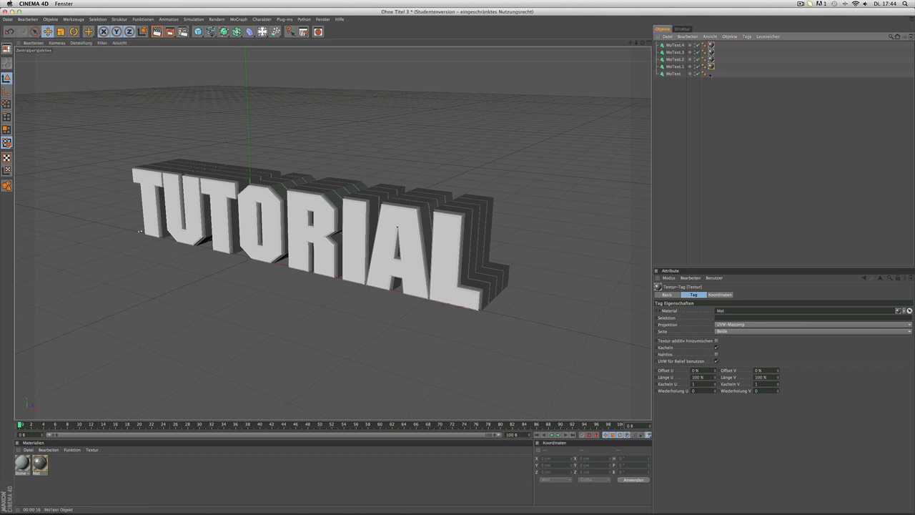
left_click(710, 66)
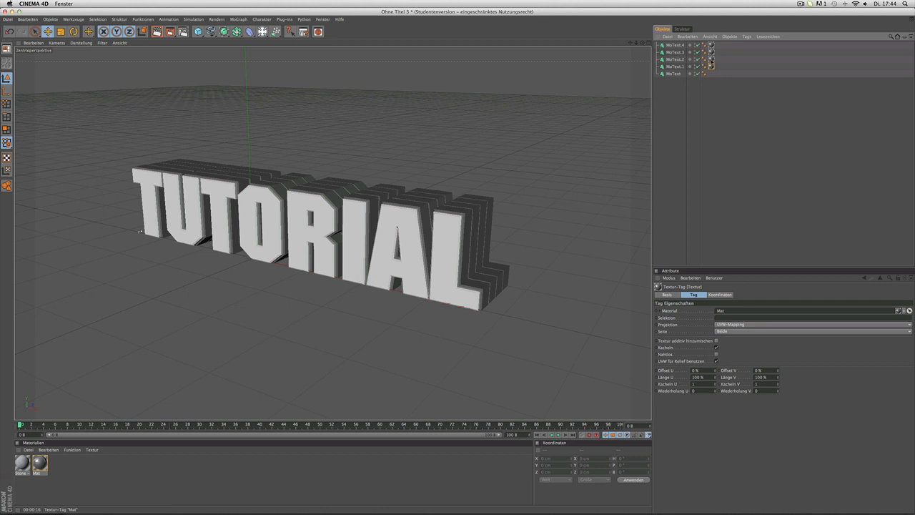
left_click(711, 51)
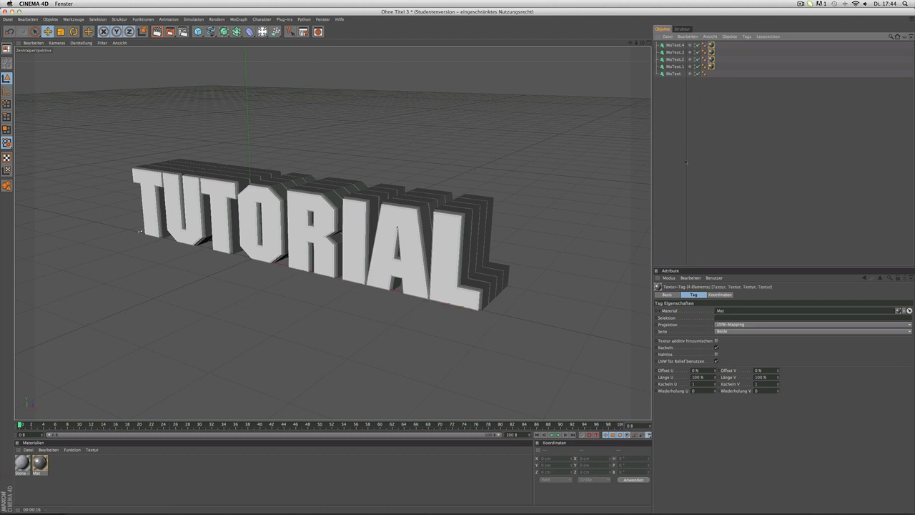
left_click(811, 324)
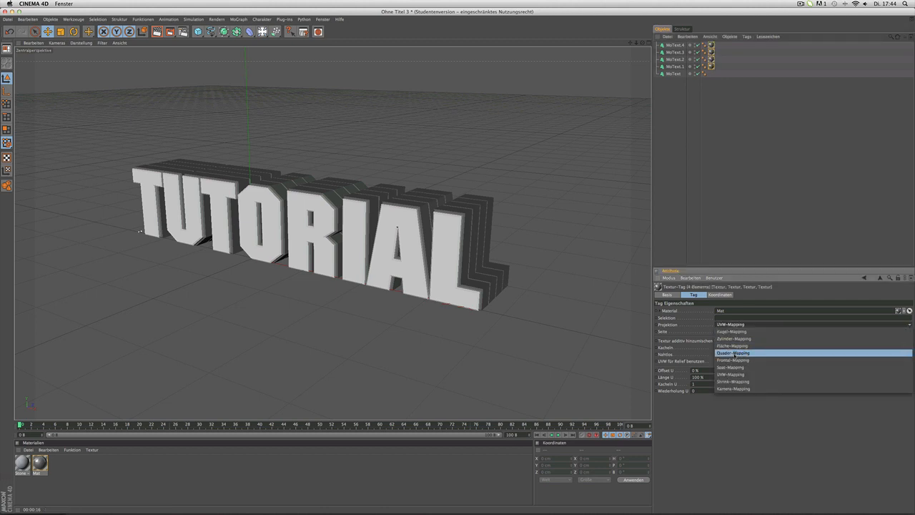
left_click(731, 353)
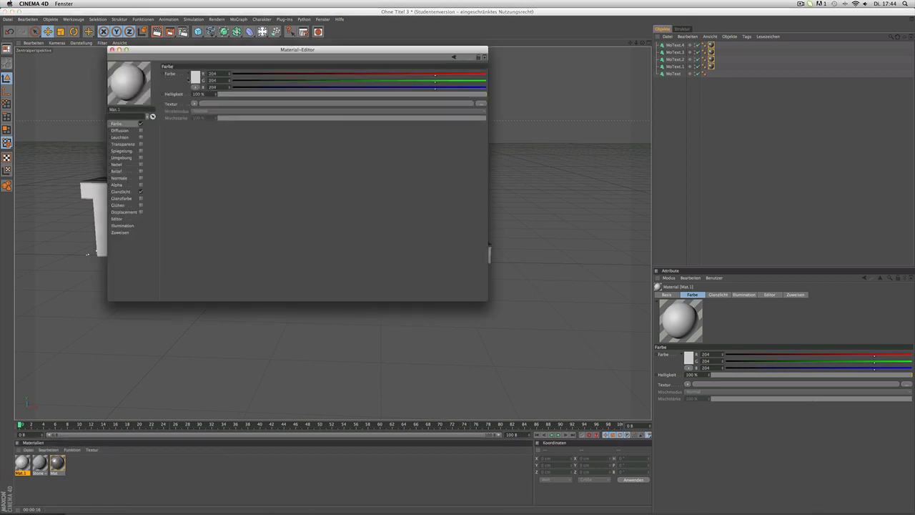
Step: Colour Mat.1 blue, enable Reflection with a Fresnel shader and lower its Mix Strength
left_click(195, 77)
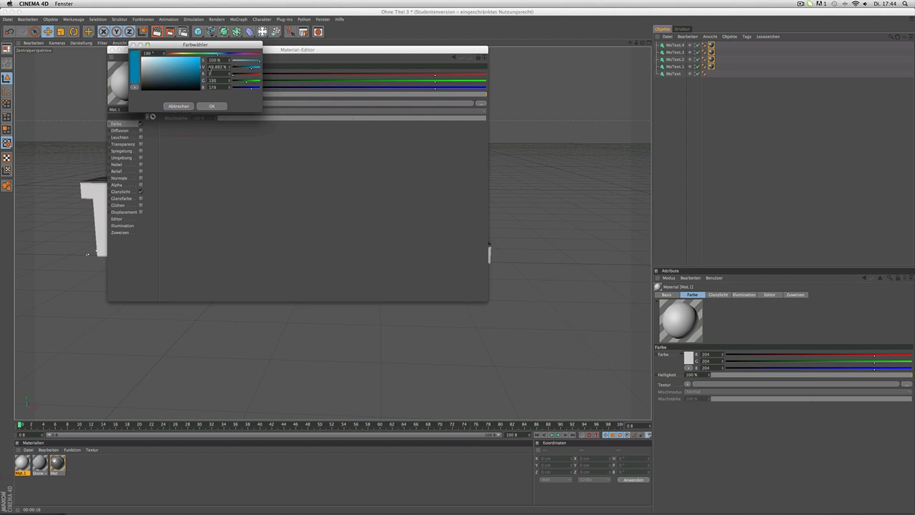
left_click(210, 106)
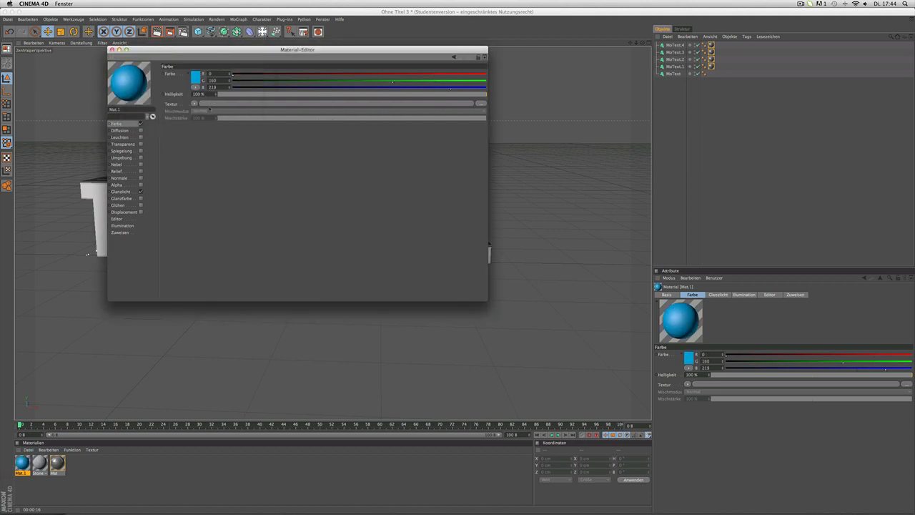
left_click(121, 151)
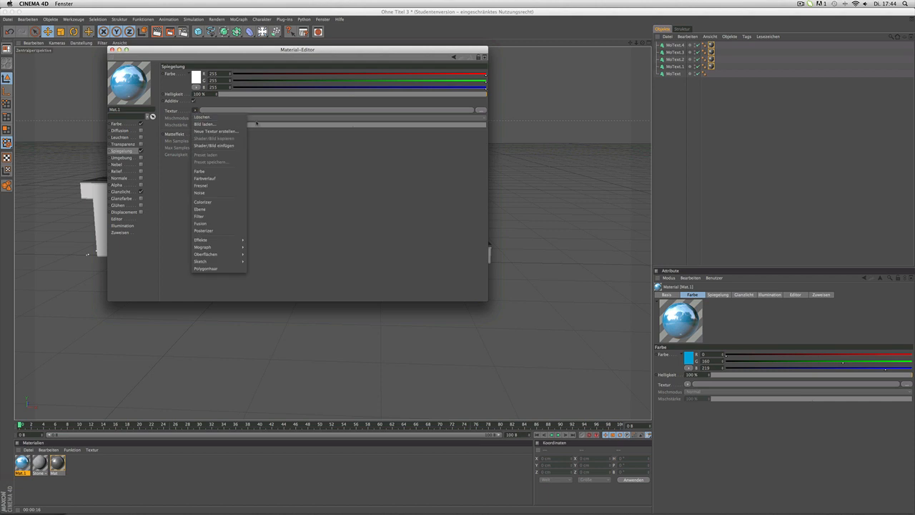
mouse_move(214, 185)
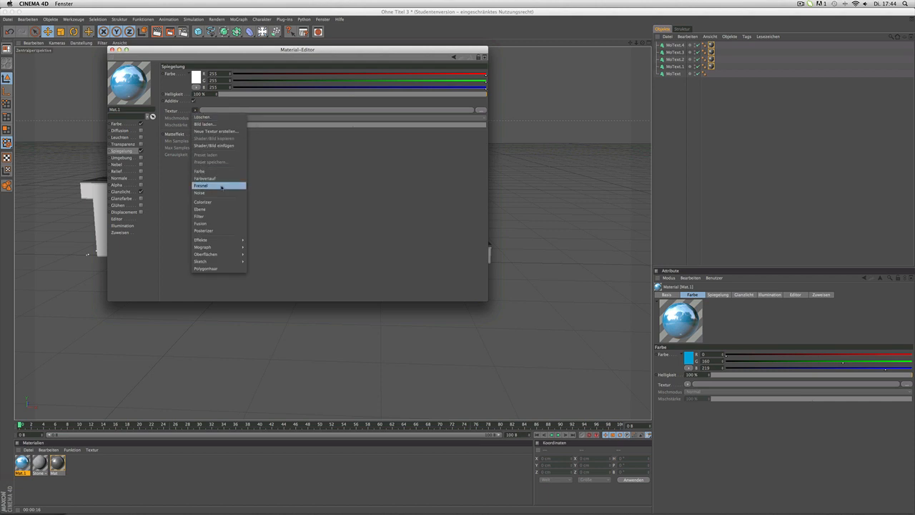
left_click(201, 185)
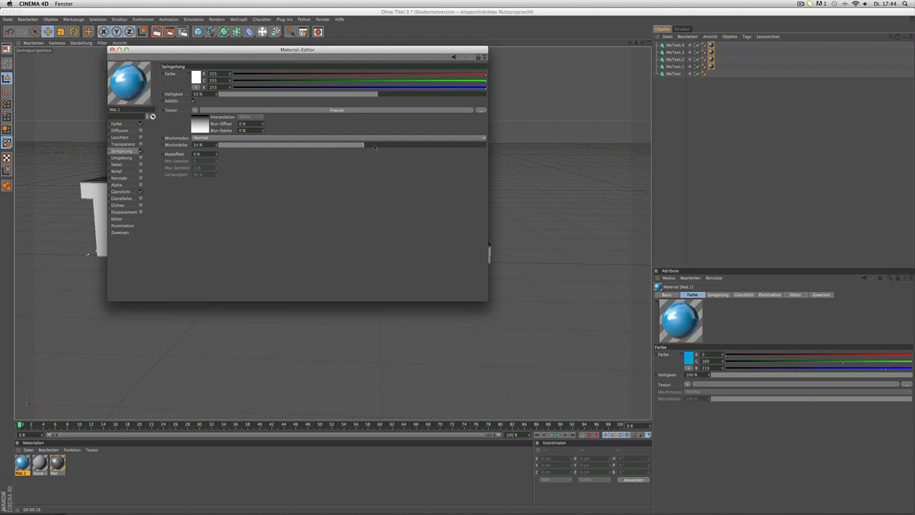
left_click_drag(363, 144, 448, 145)
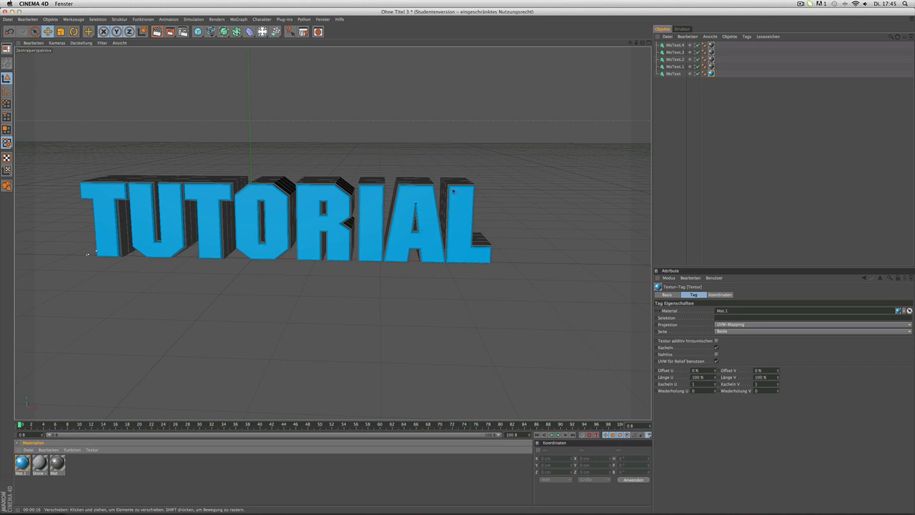
Step: Load Stone – Onyx from the Content Browser and copy its Bump texture into Mat.1's Bump channel
left_click(322, 19)
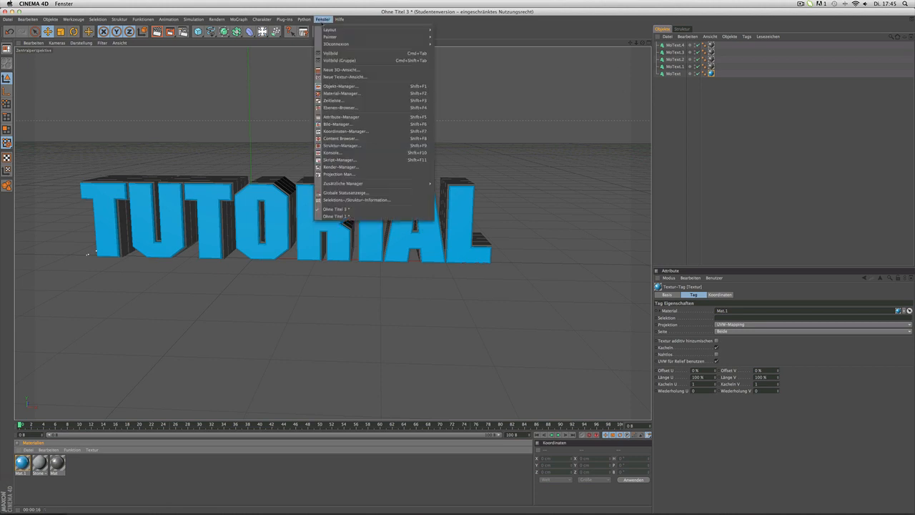
left_click(339, 138)
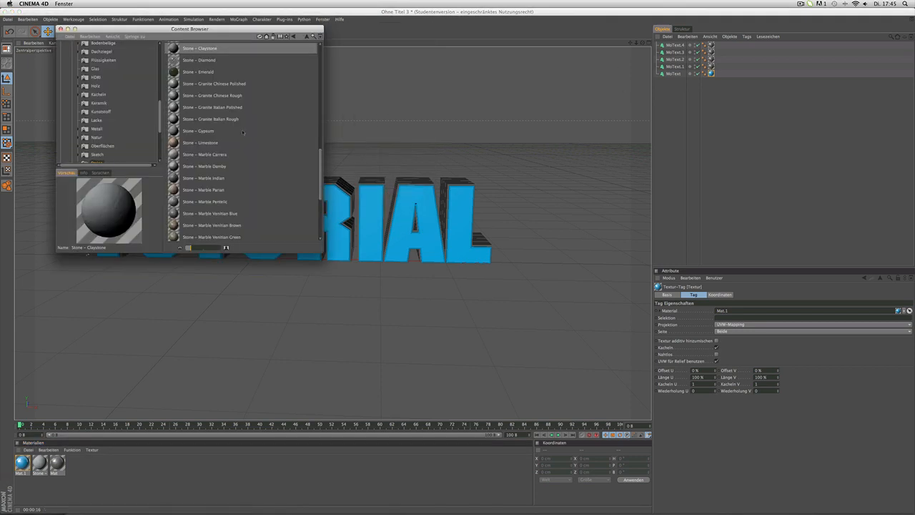
left_click(205, 155)
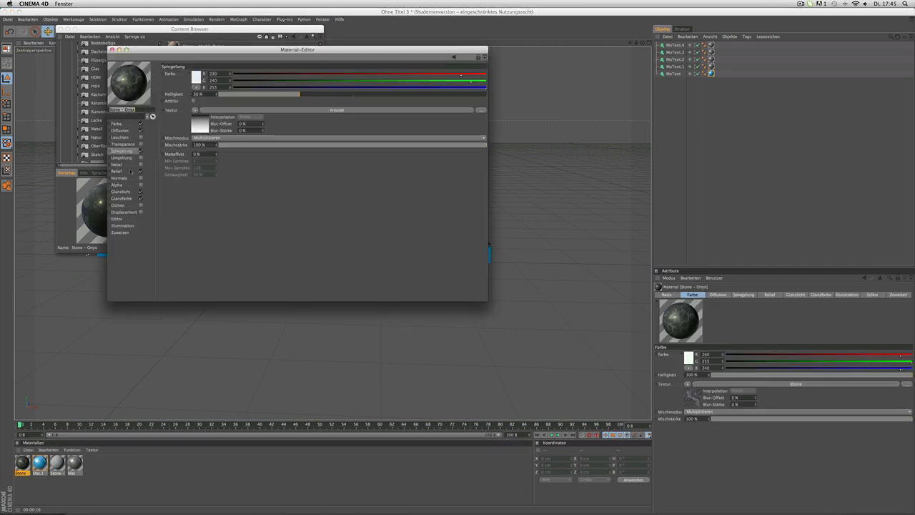
left_click(116, 171)
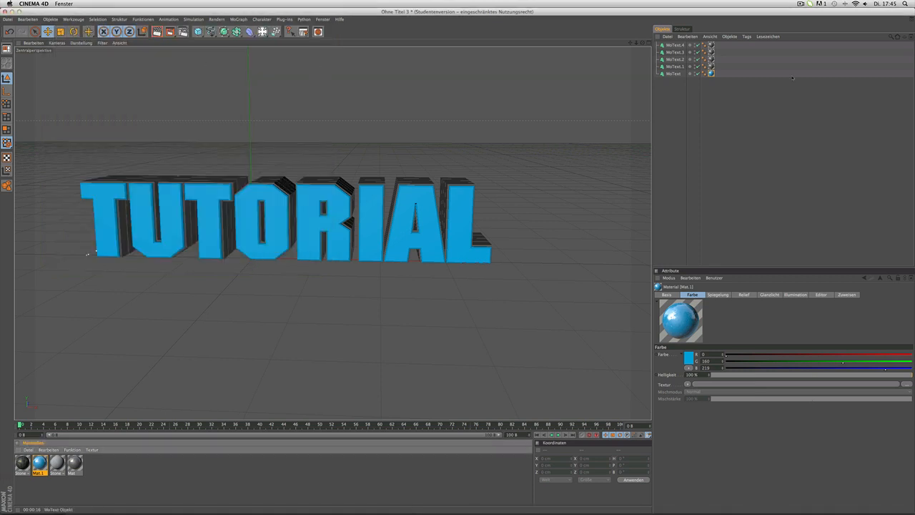
left_click(711, 73)
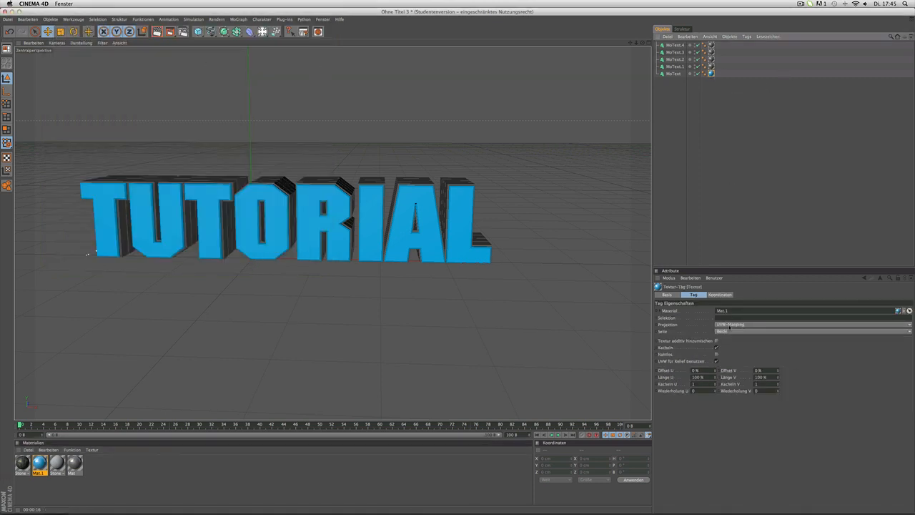
left_click(811, 324)
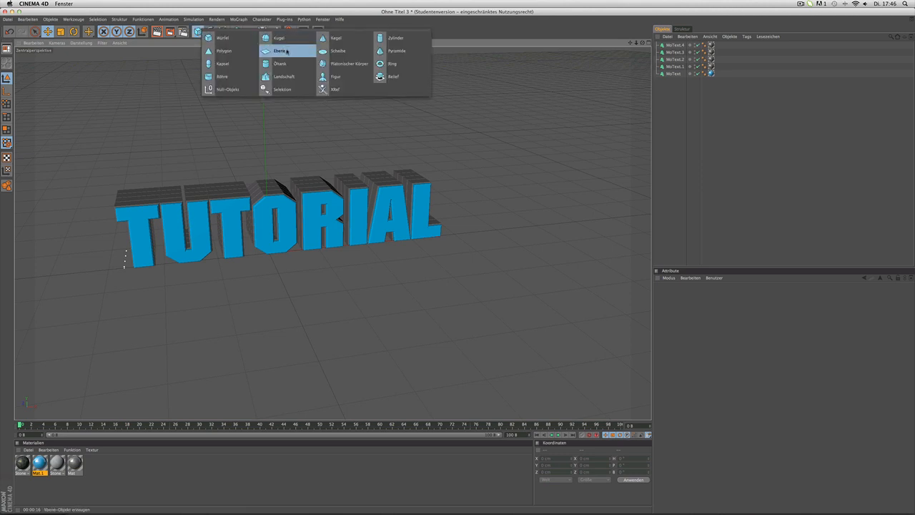
Step: Add a Plane primitive and raise it along Y high above the TUTORIAL text
left_click(280, 51)
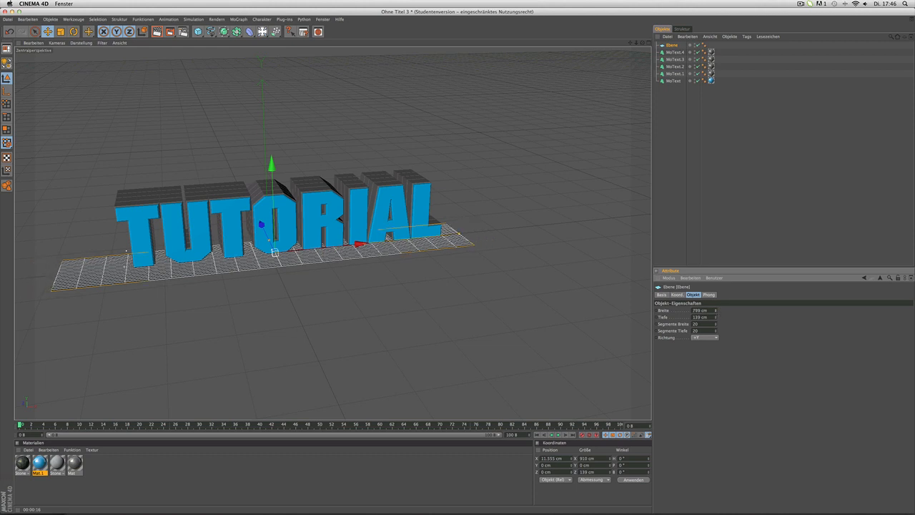
left_click_drag(274, 248, 296, 248)
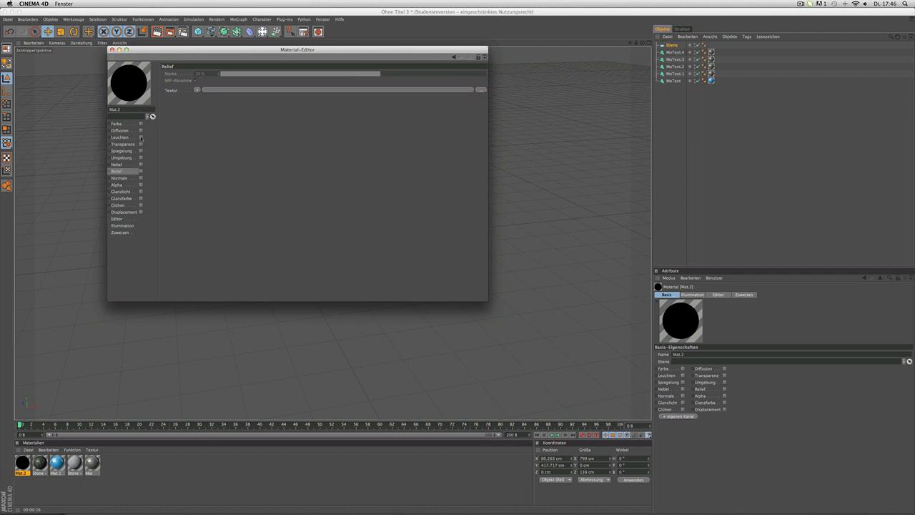
Step: Give Mat.2 white Luminance at 150% brightness and apply it to the raised plane
left_click(119, 137)
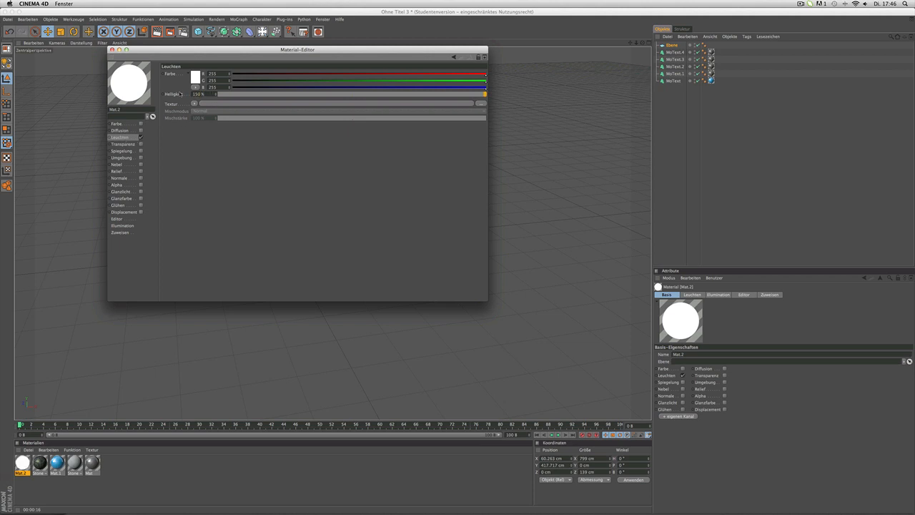
left_click(111, 49)
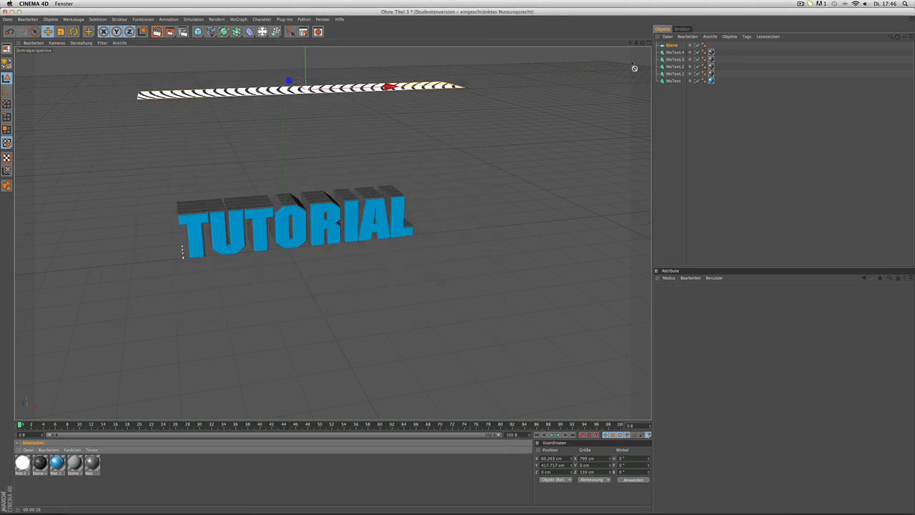
left_click(710, 45)
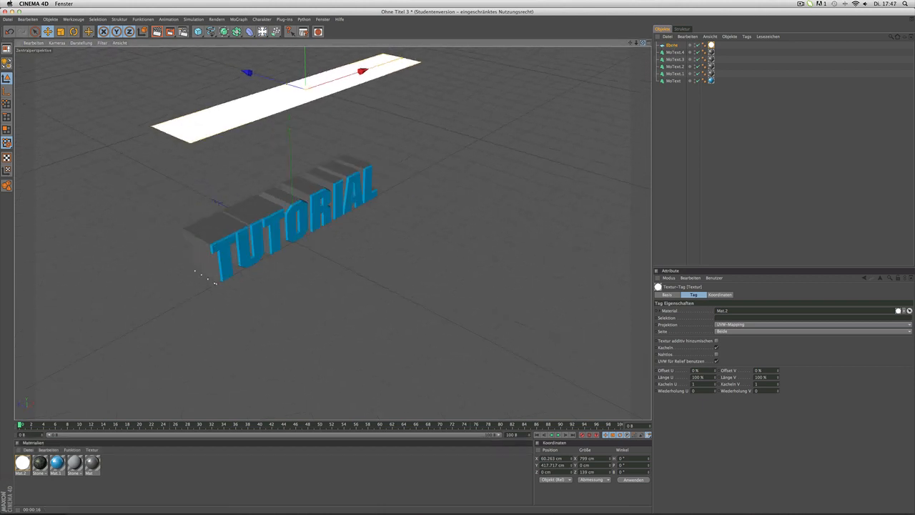
left_click(672, 45)
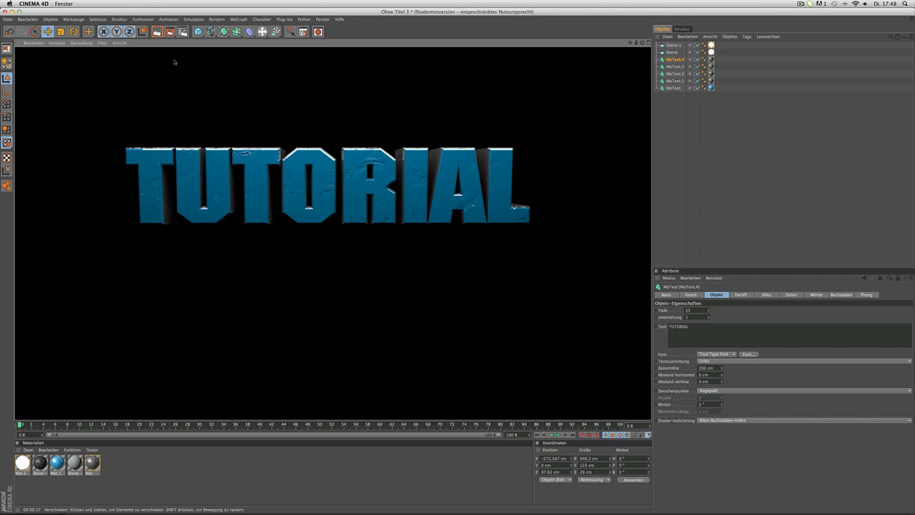
mouse_move(267, 87)
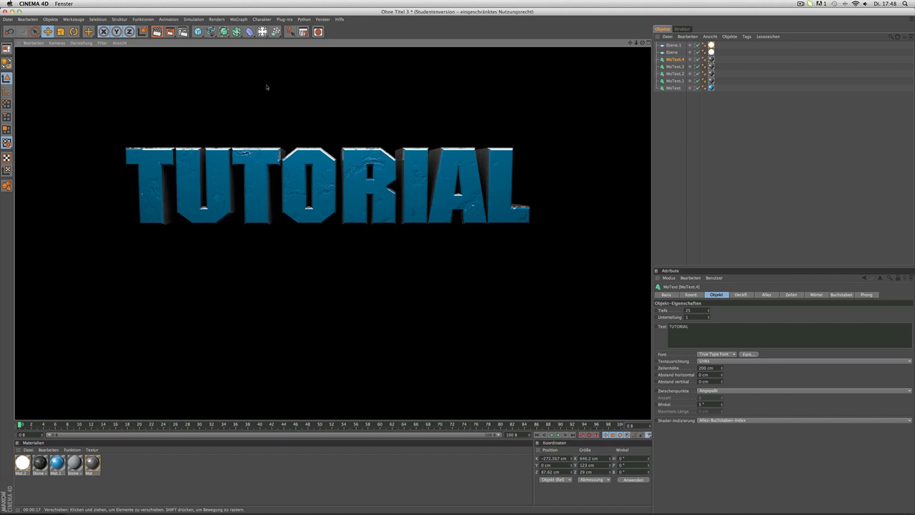
mouse_move(283, 222)
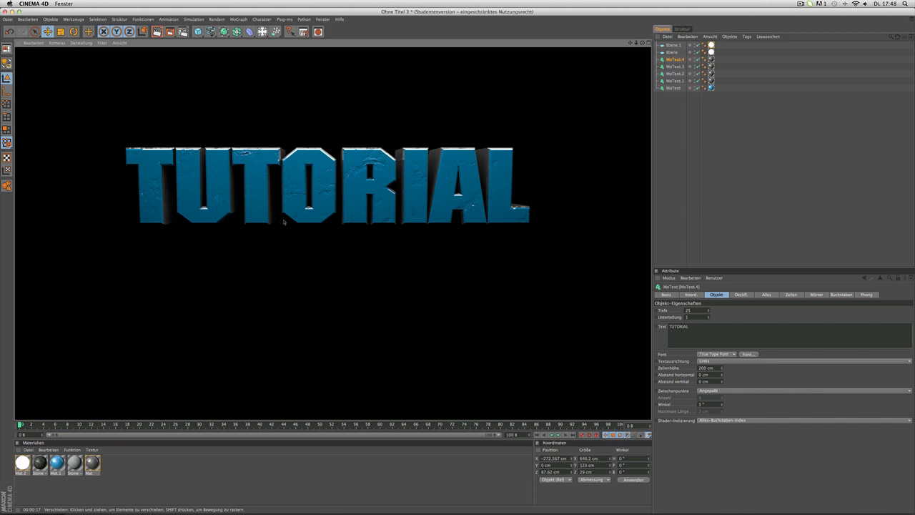
mouse_move(245, 237)
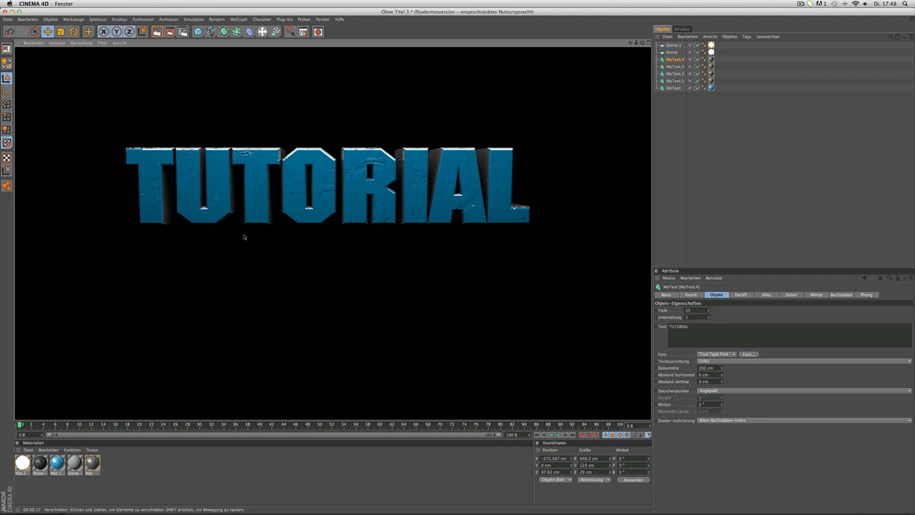